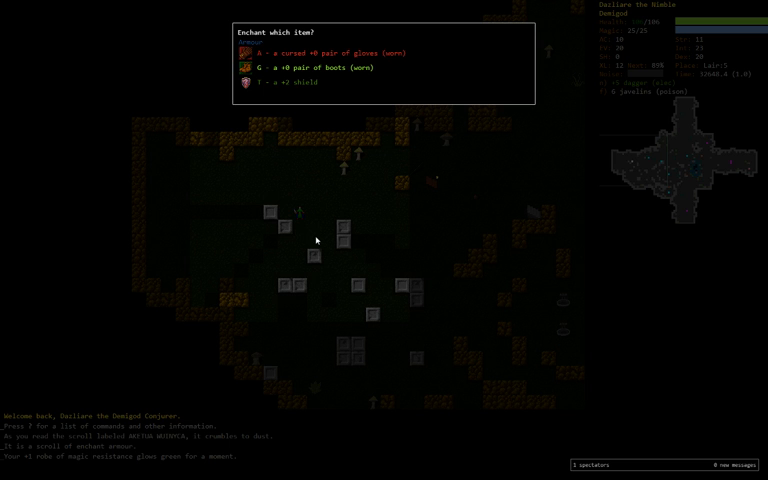
Step: Choose an item from the 'Enchant which item?' menu, then explore until the poison wears off
key(Escape)
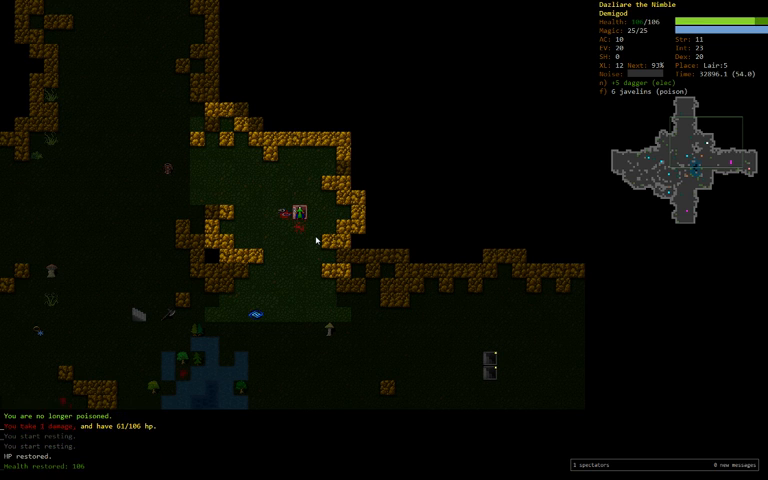
Step: Travel to the stone staircase down and descend to the level with the volcano entrance
key(>)
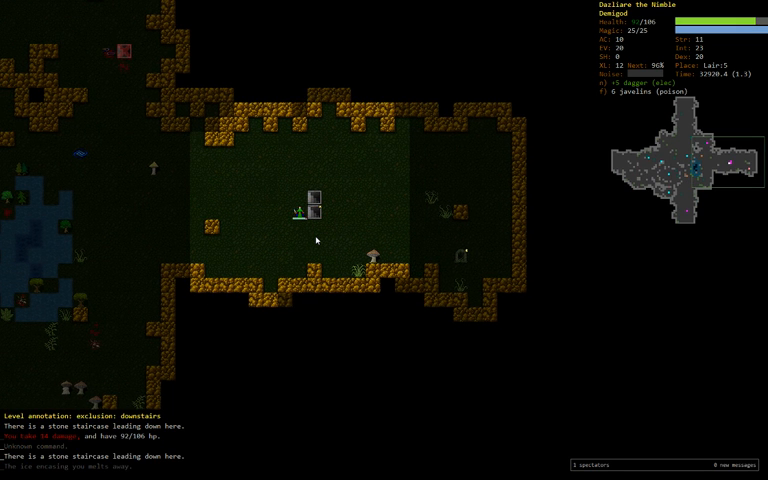
key(5)
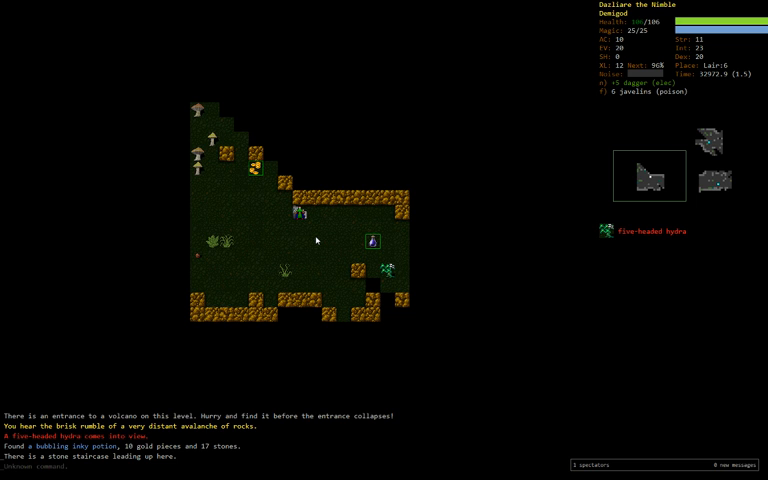
Step: Explore the new level and hit the catoblepas with two Dazzling Spray casts
key(Up)
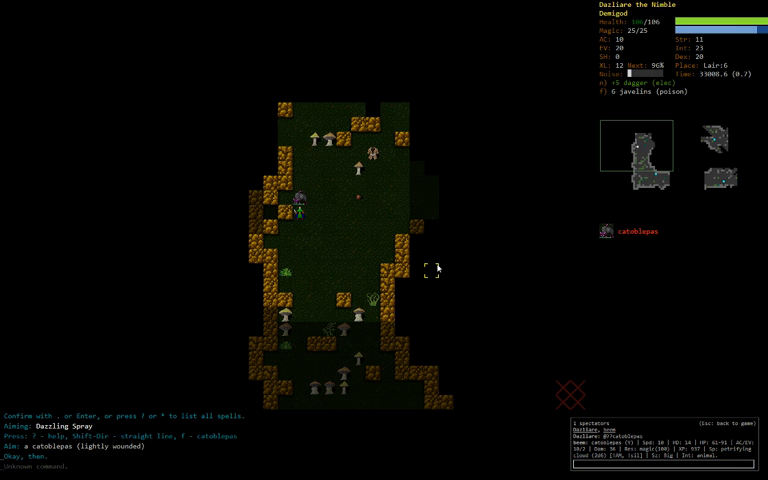
key(Return)
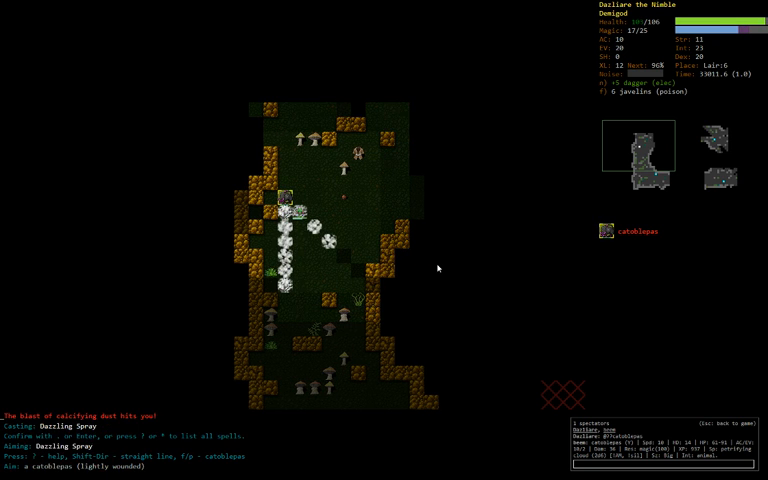
key(Return)
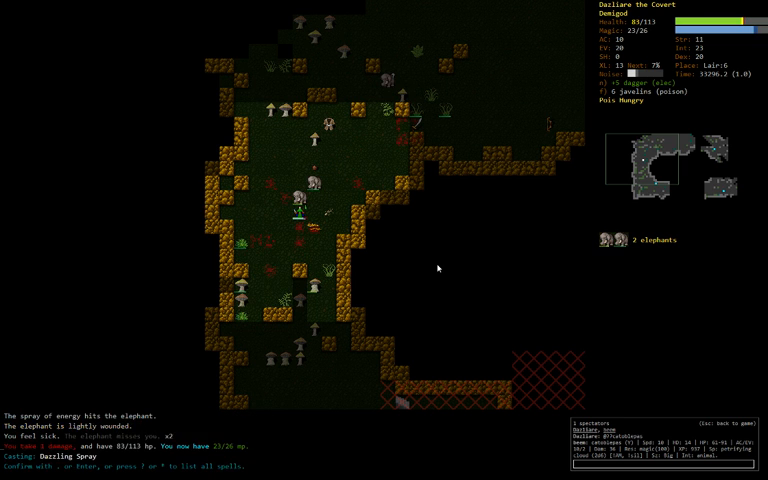
Step: Fire Dazzling Spray at the elephant, then move on through the shallow water
key(Return)
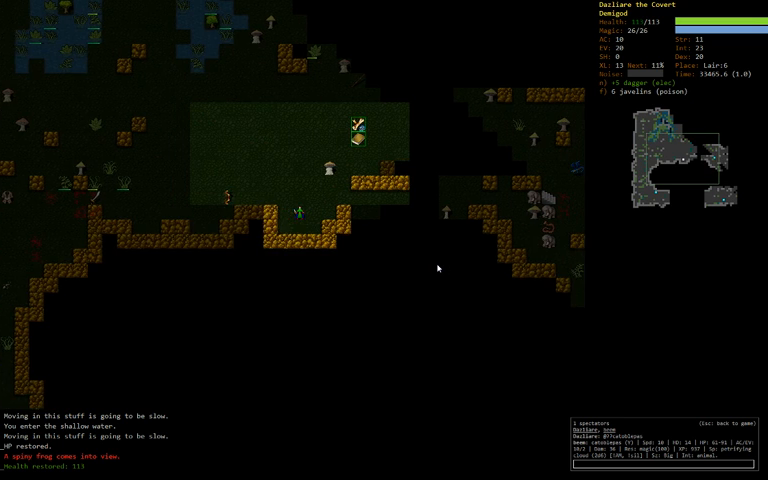
key(Up)
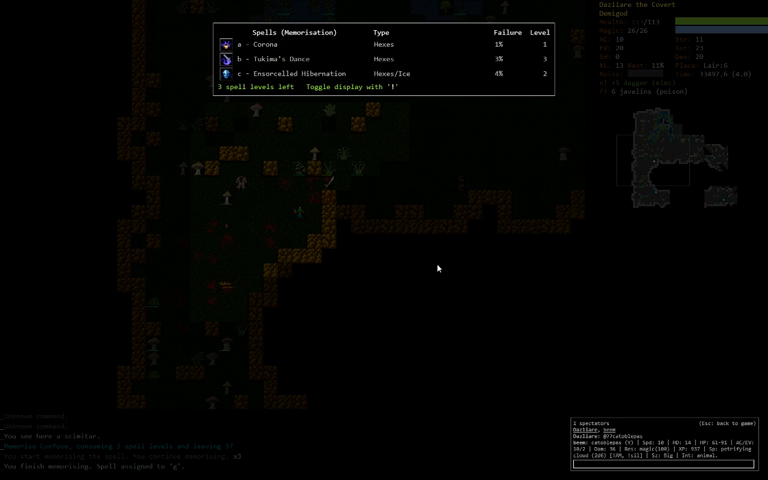
Step: Review the skill training overview and dismiss it before striking the spiny frog
key(m)
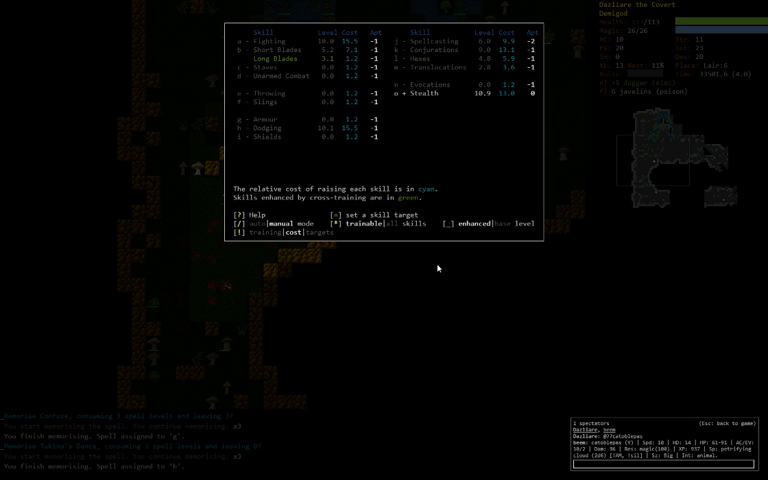
key(Escape)
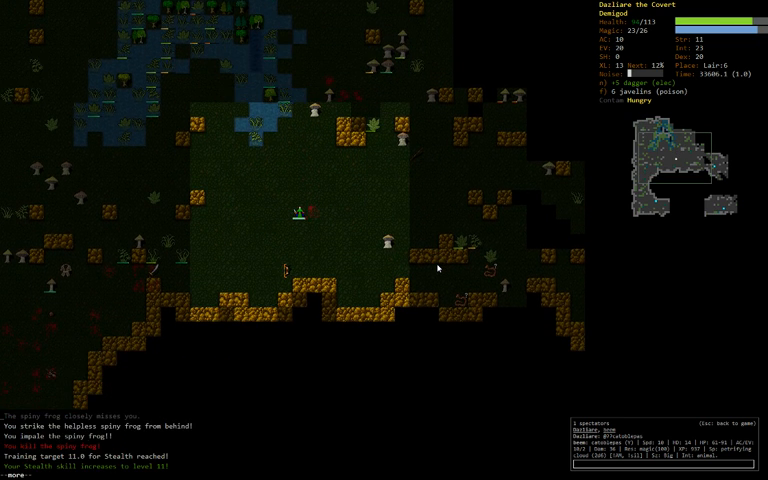
Step: Check the inventory list, then fire Magic Dart at the seven-headed hydra
key(m)
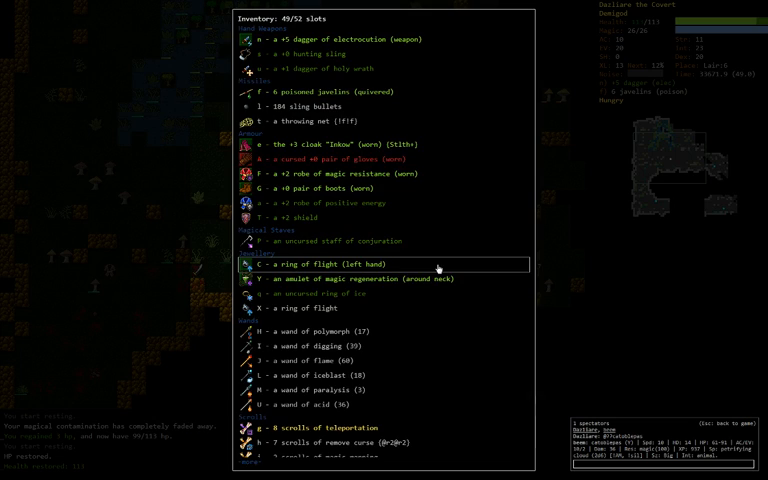
key(Escape)
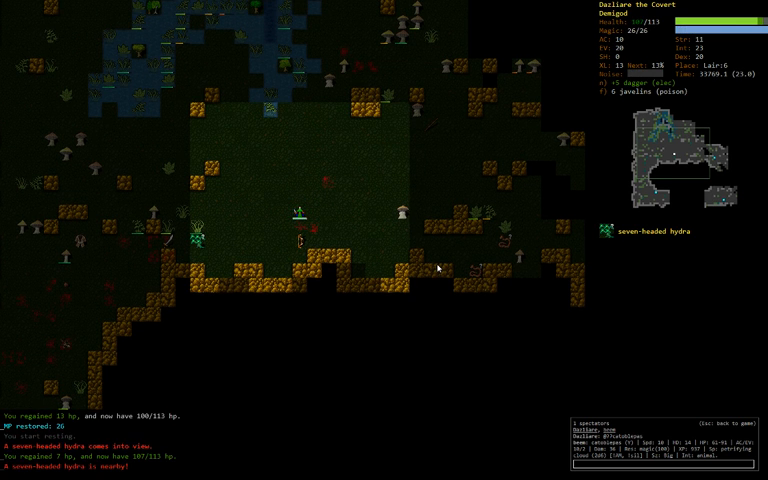
key(z)
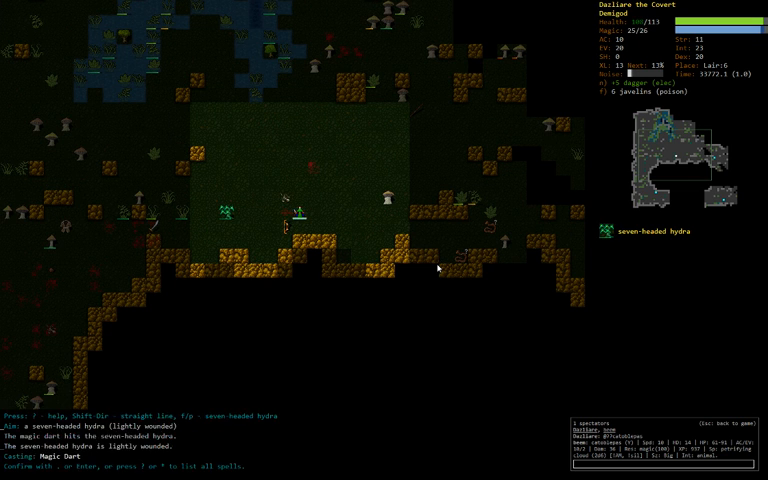
key(Return)
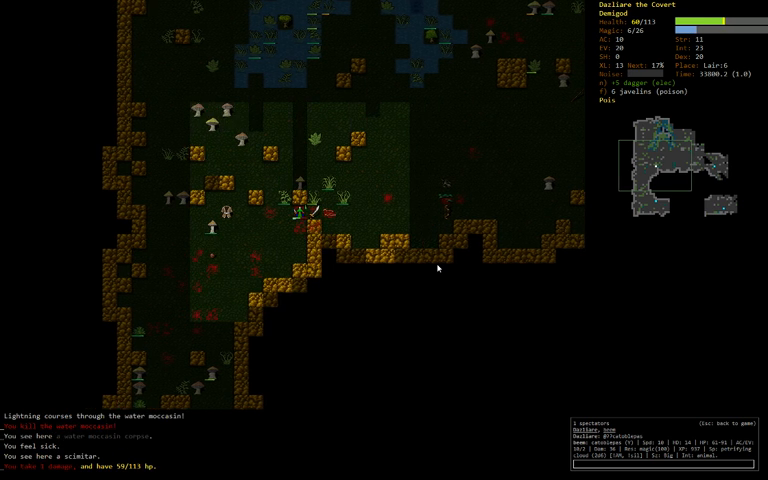
Step: Rest and explore until the character reaches the large open room near a staircase
key(5)
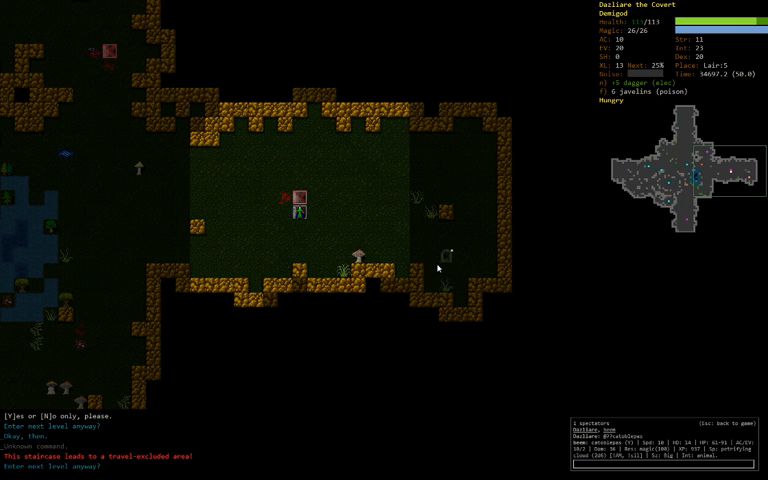
Step: Continue exploring into the new cave area where a basilisk and elephant appear
key(y)
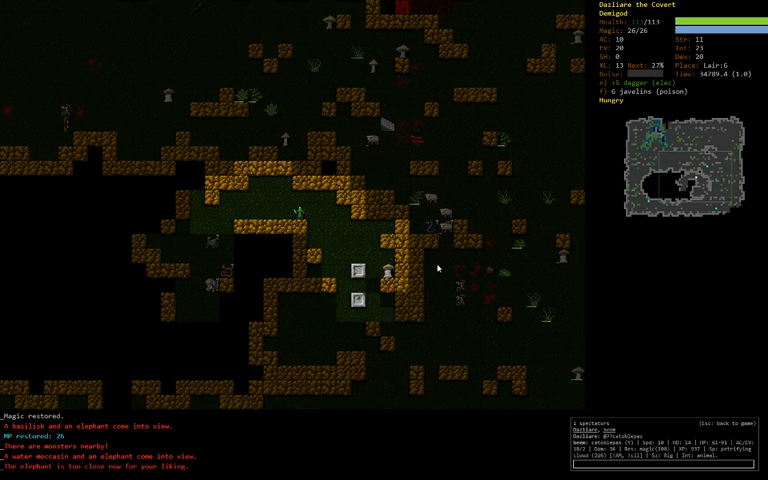
Step: Look through the inventory and pick out the ring of flight to get rid of
key(i)
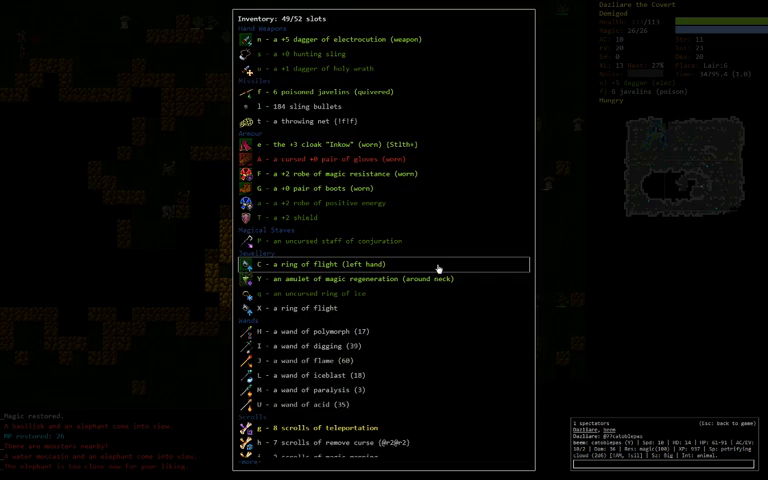
key(Escape)
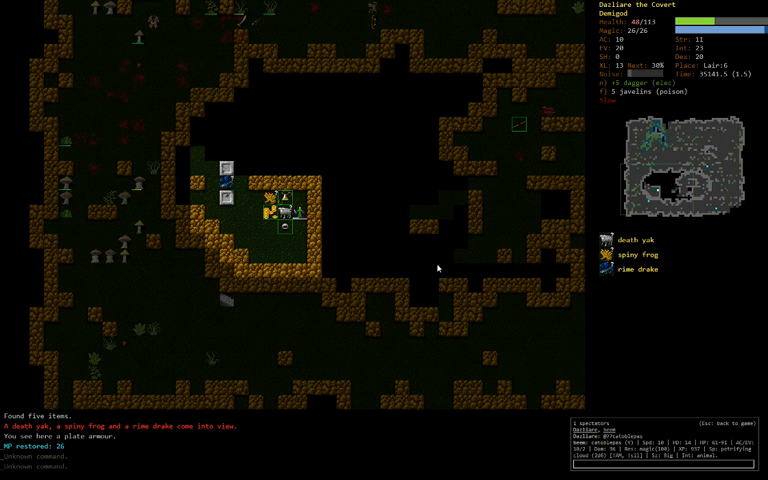
Step: Check the wand list, clear the staircase exclusion and descend toward the yak herd
key(V)
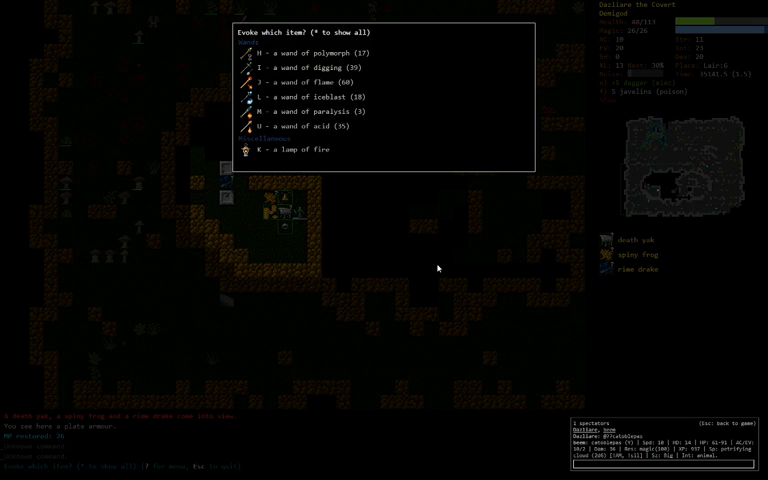
key(Escape)
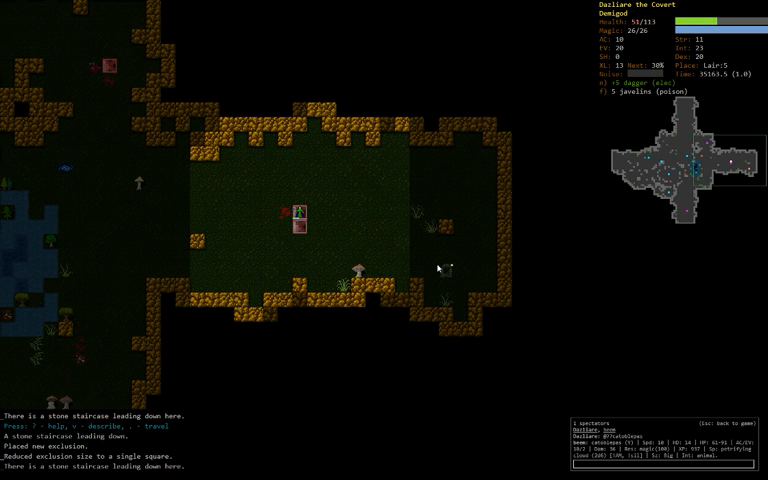
key(Up)
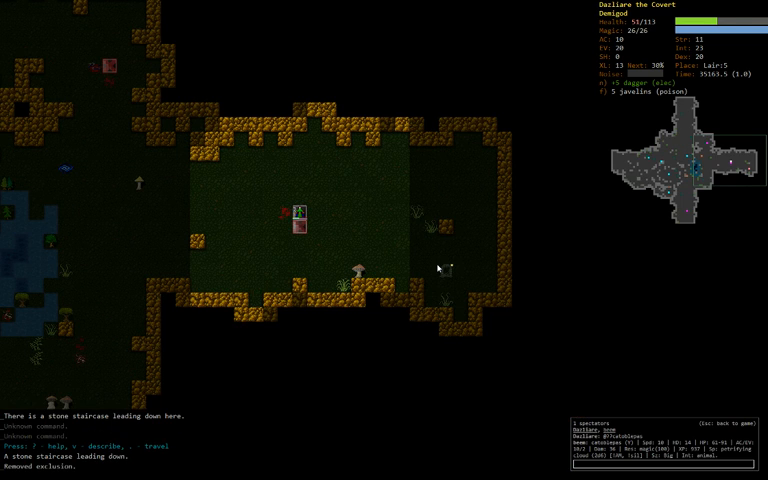
key(>)
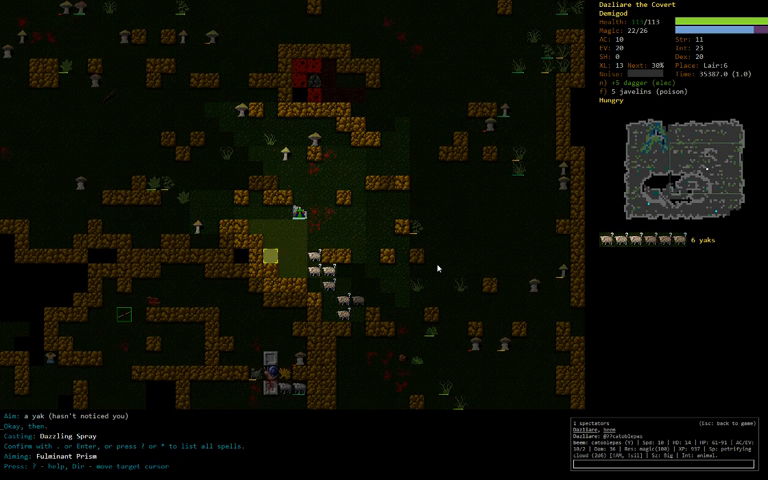
Step: Fire the spell at the yak, then retreat from the torpor snail toward the stairs
key(Return)
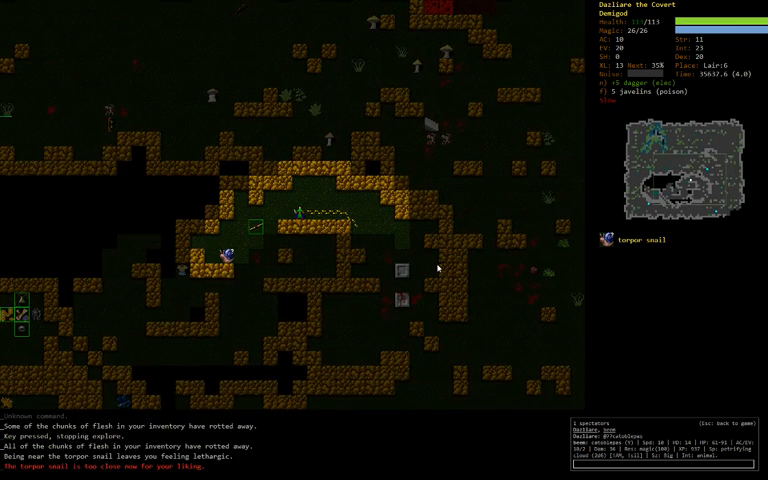
key(z)
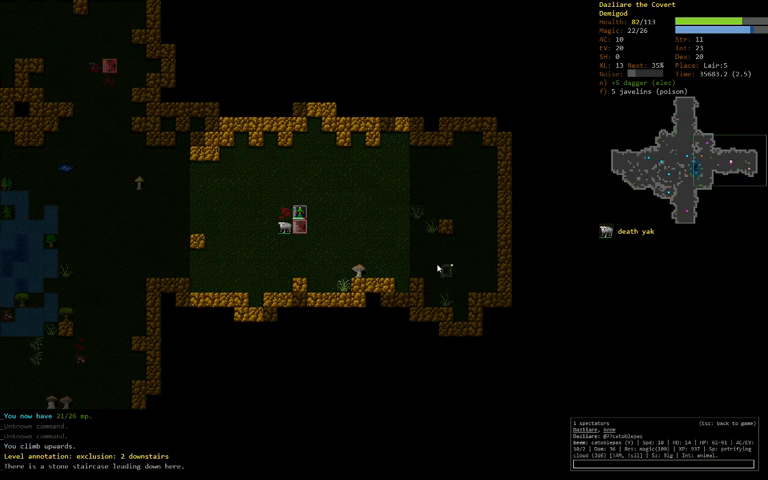
Step: Fight the goring death yak in melee as it closes in
key(z)
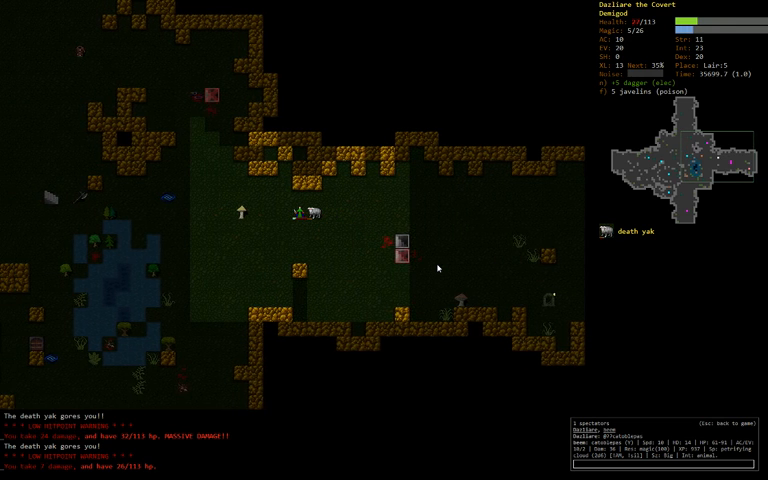
key(up)
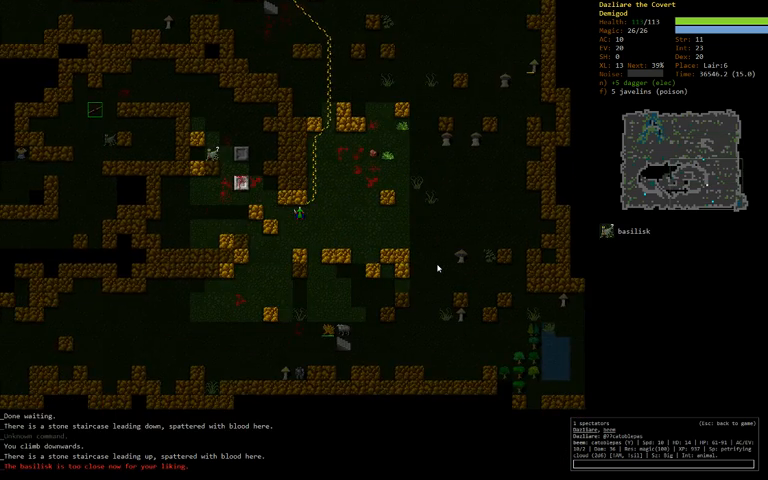
Step: Finish off the helpless death yak, then bring up the inventory showing the ring of flight
key(up)
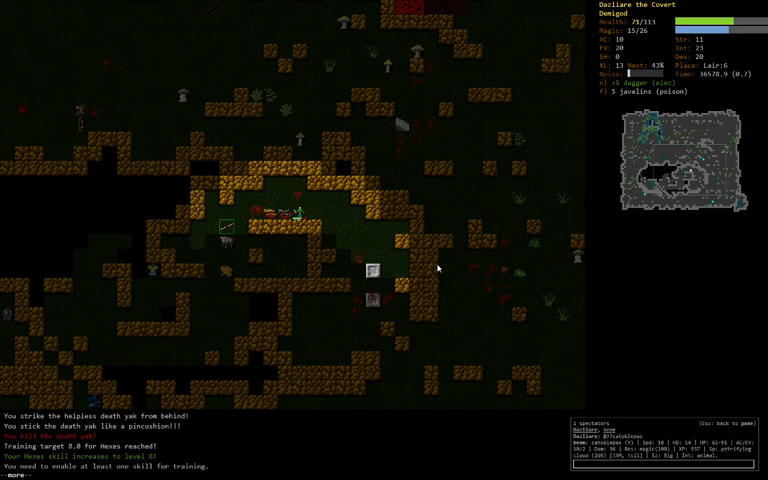
key(m)
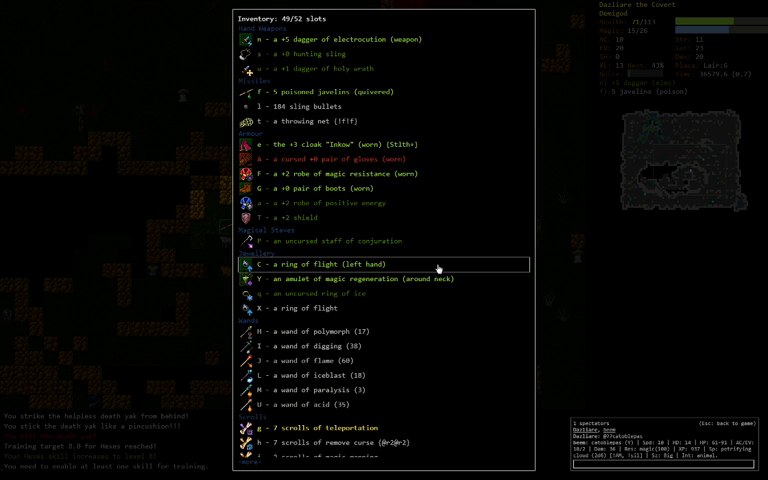
Step: Close the inventory and return to the map to rest
key(Escape)
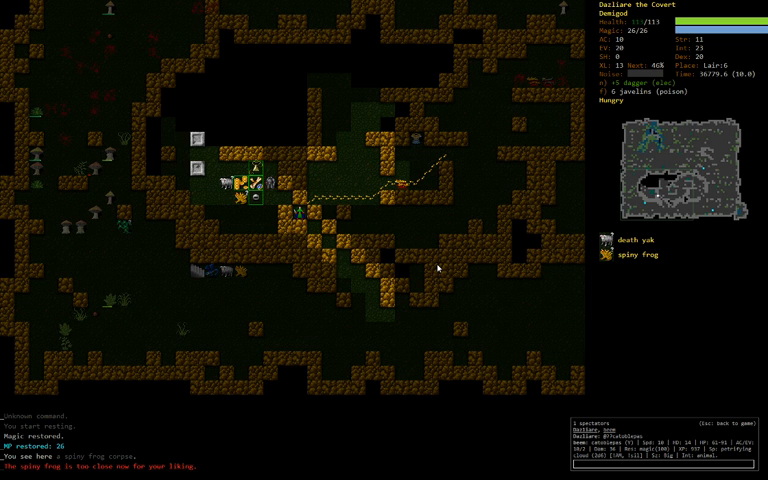
Step: Cast Confuse targeting the five-headed hydra
key(z)
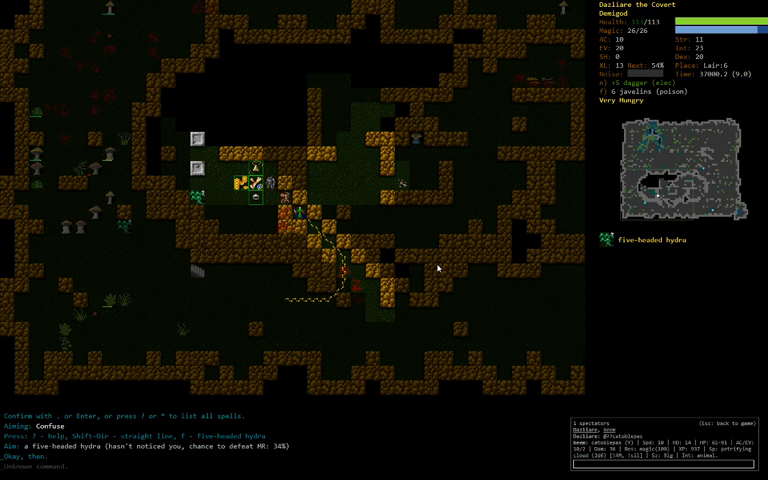
key(Return)
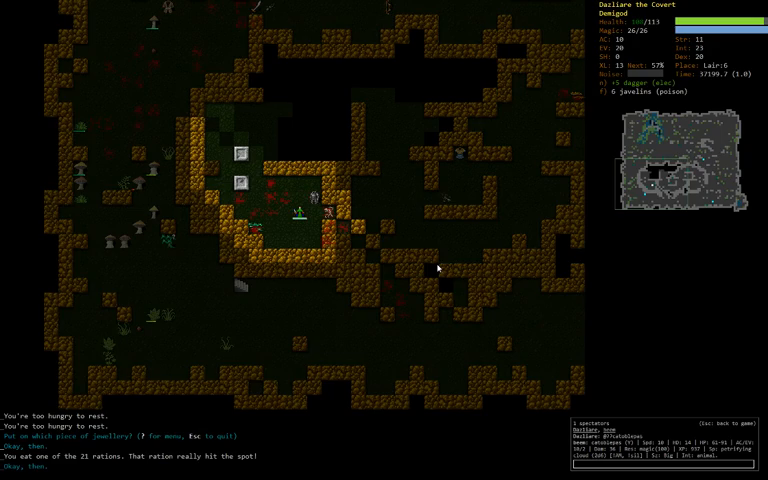
Step: Choose a ring to wear from the put-on jewellery list
key(r)
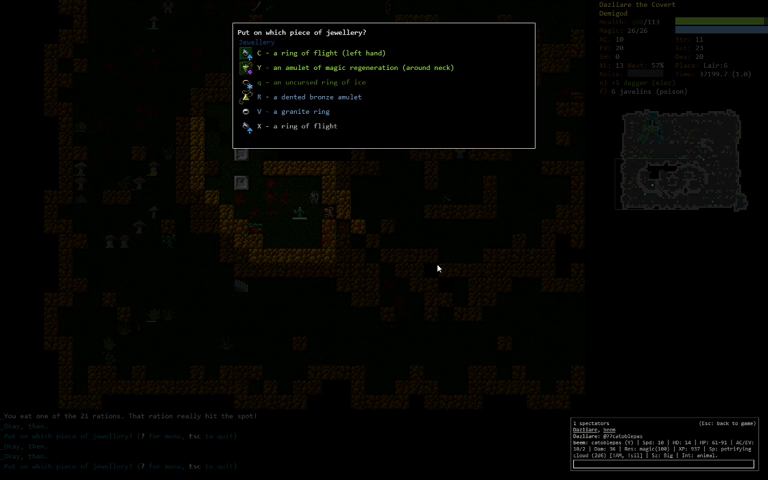
key(V)
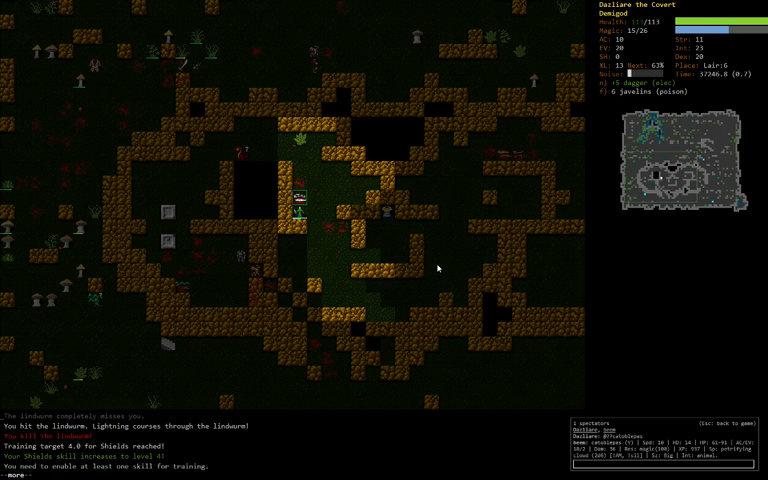
Step: Enable a skill for training on the skills screen
key(m)
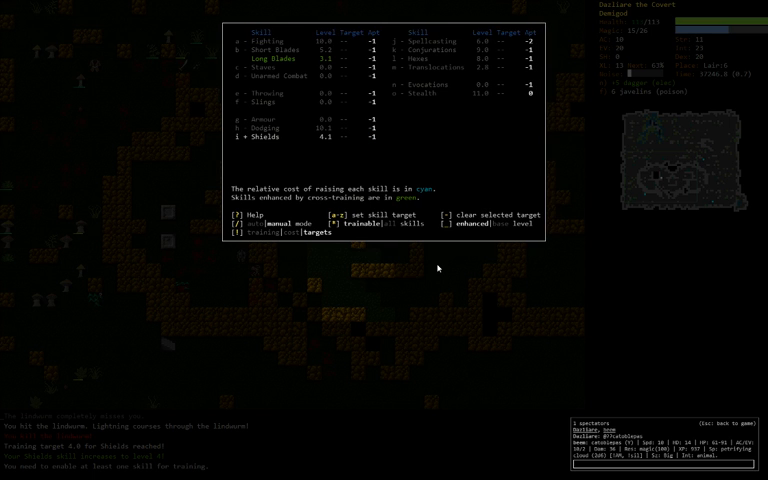
click(244, 138)
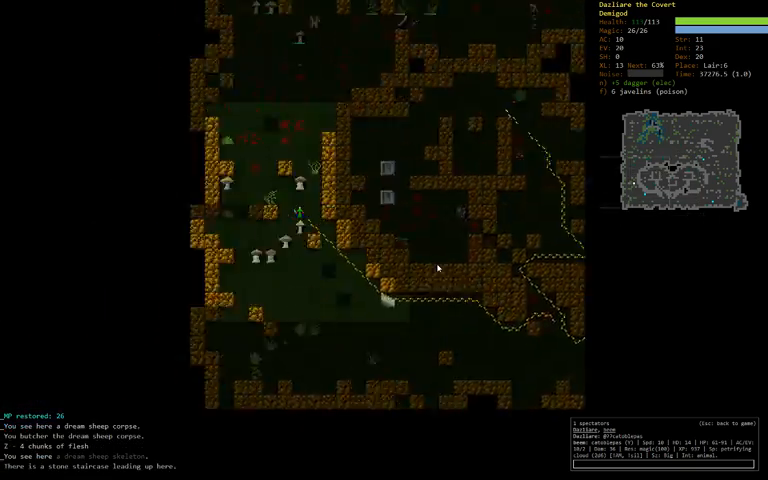
Step: Auto-explore the rest of the level and travel on to the next level
key(o)
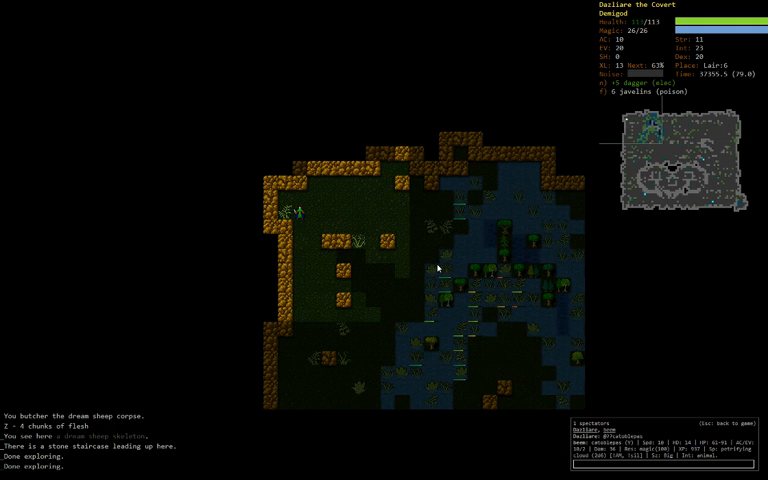
key(G)
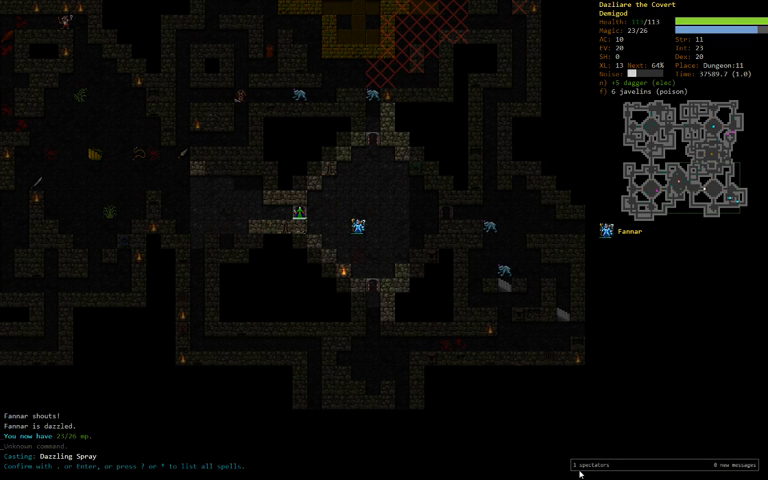
Step: Fire Dazzling Spray at Faenar, then decline extra pickup with a full pack
key(Return)
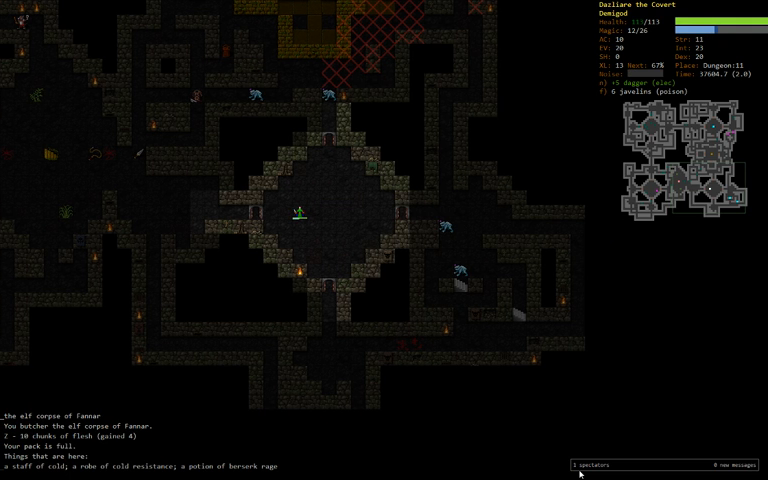
key(g)
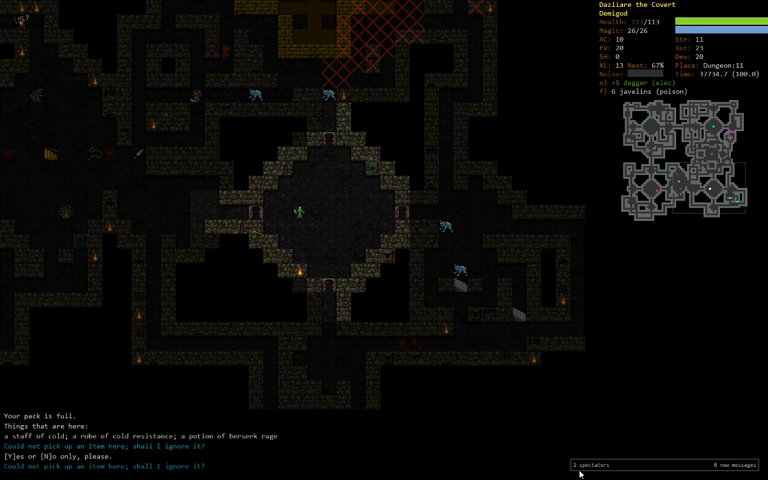
key(n)
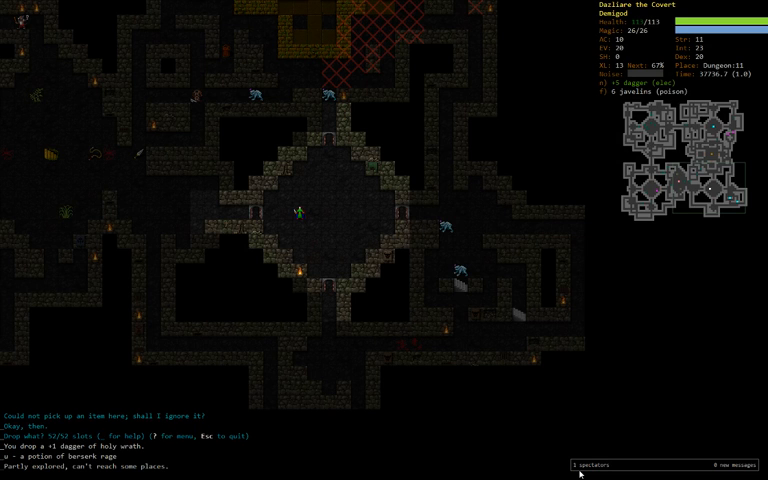
Step: Descend the staircase into Orcish Mines:1
key(G)
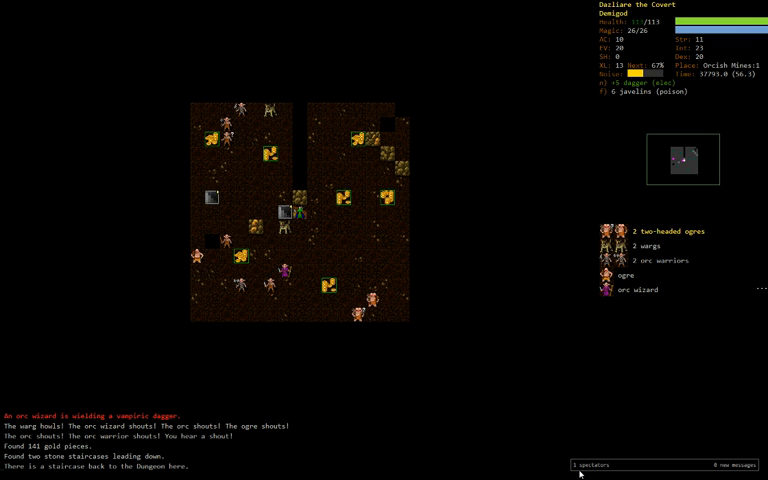
Step: Quaff a potion, then pick a spell to cast at the approaching ogres and orcs
key(r)
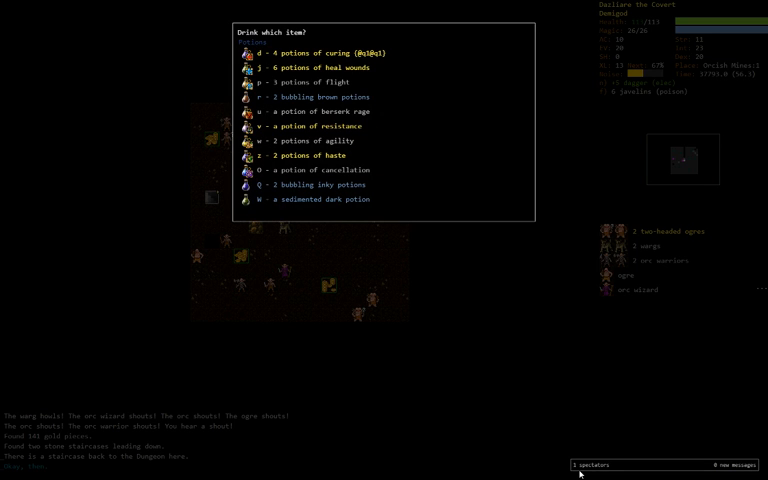
key(Escape)
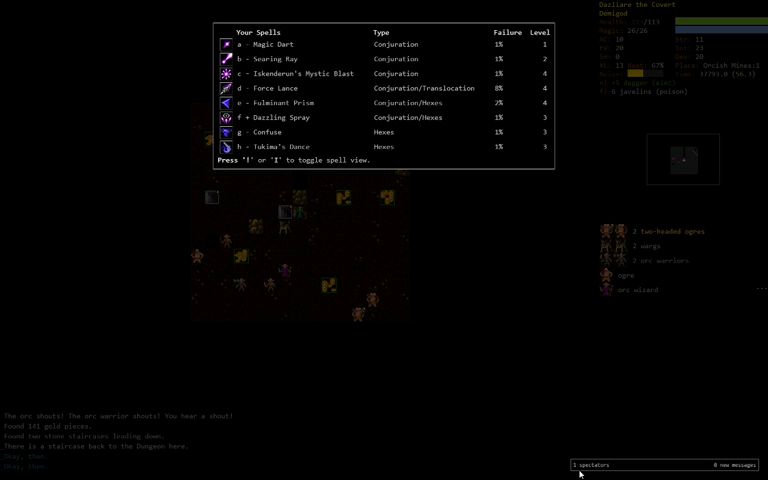
key(f)
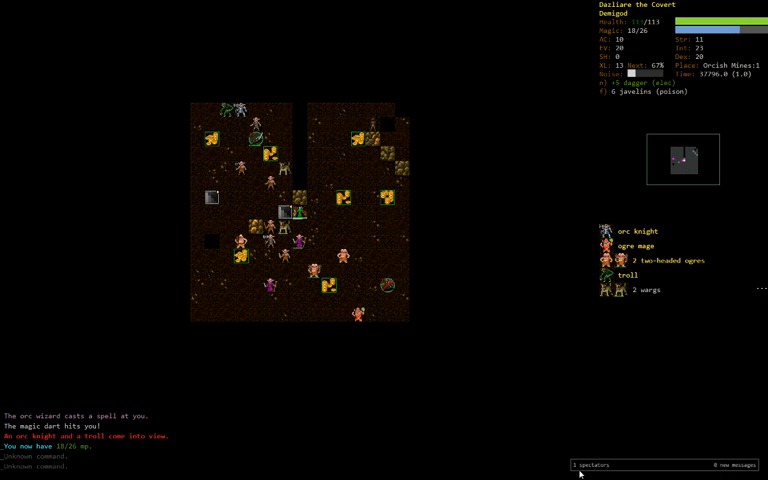
Step: Examine the ogre mage's abilities and spells, then return to the map
key(r)
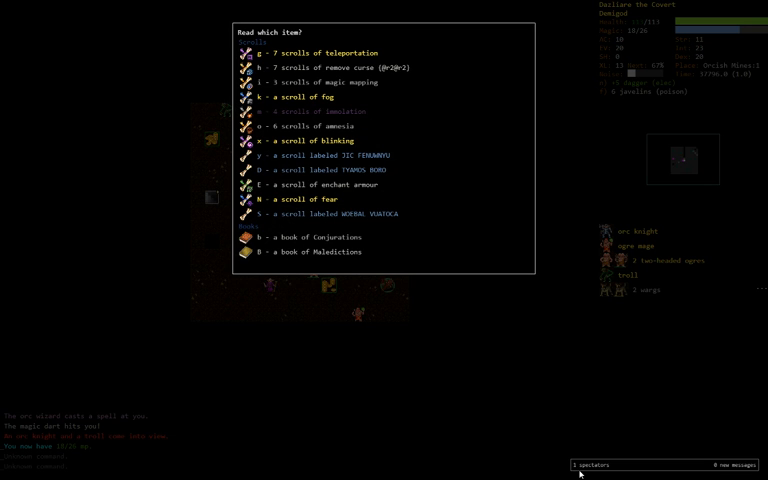
key(Escape)
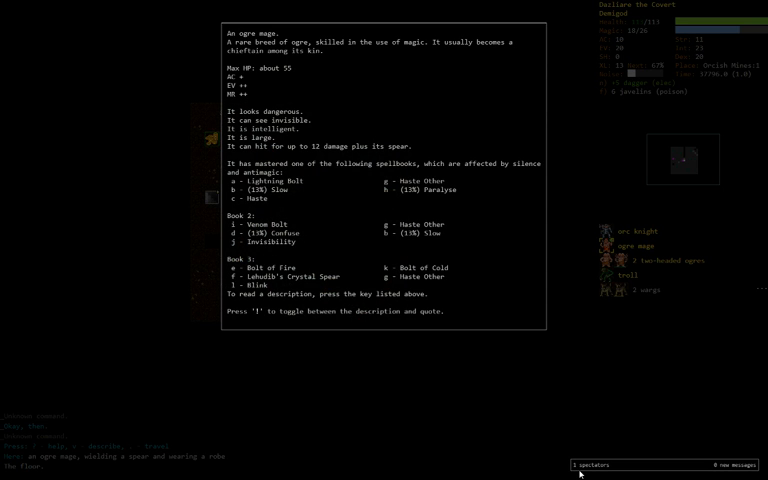
key(escape)
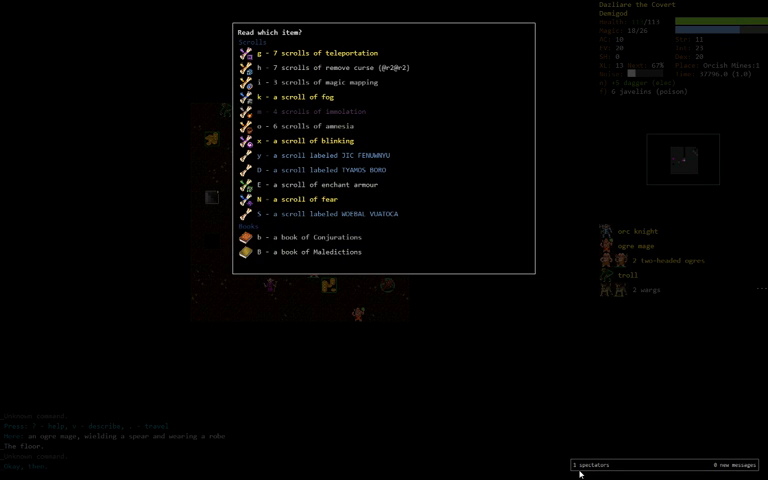
key(Escape)
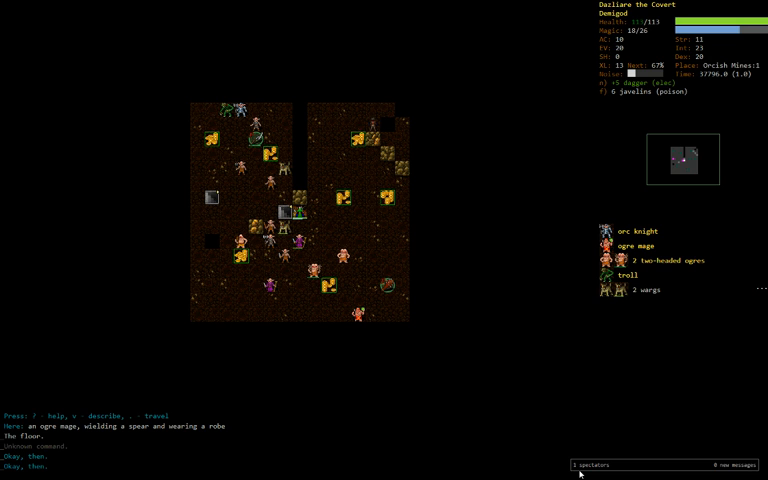
mouse_move(584, 468)
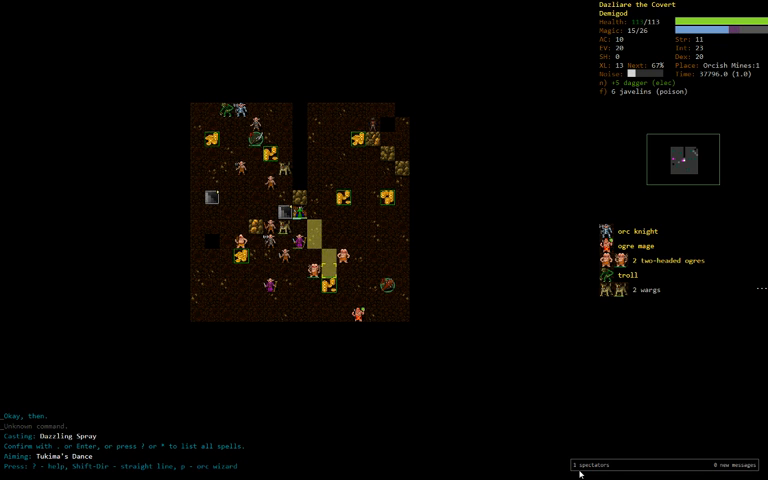
Step: Quaff a potion, then climb the staircase out of the Orcish Mines back to the Dungeon
key(q)
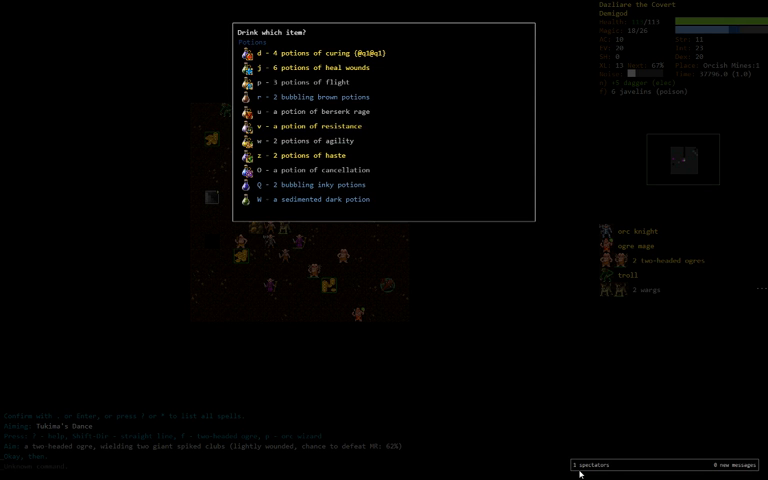
key(Escape)
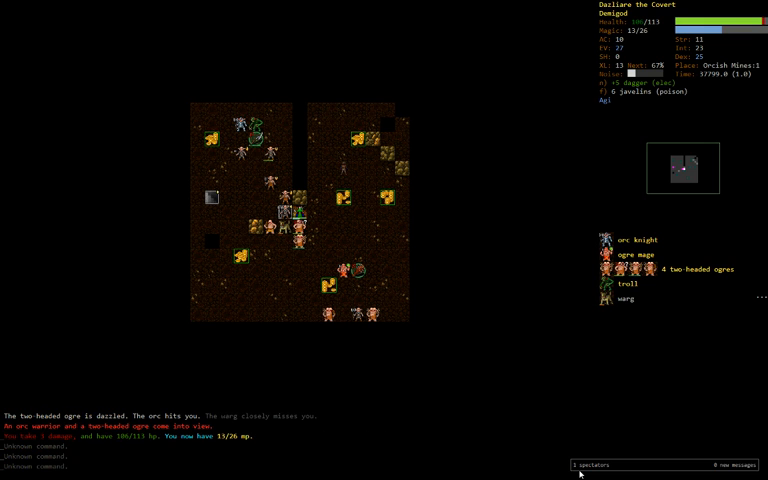
key(z)
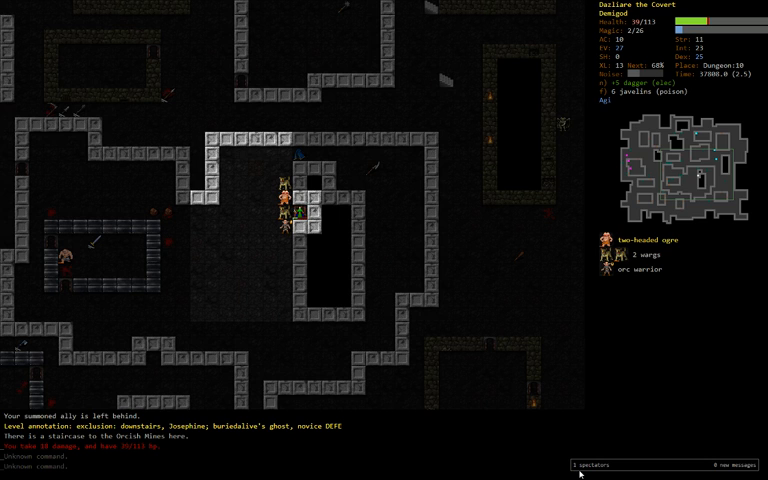
Step: Fight off the two-headed ogre and warg, then butcher the orc corpse near the plate armour
key(r)
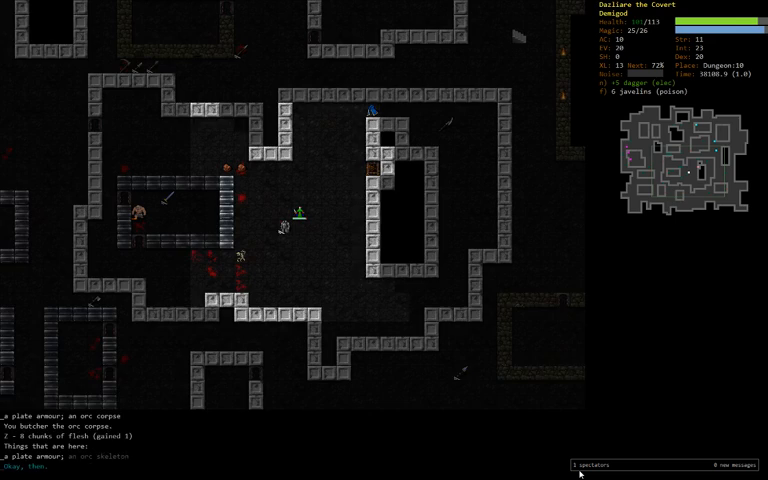
Step: Check abilities, move clear of the monsters, and aim Confuse at Josephine
key(a)
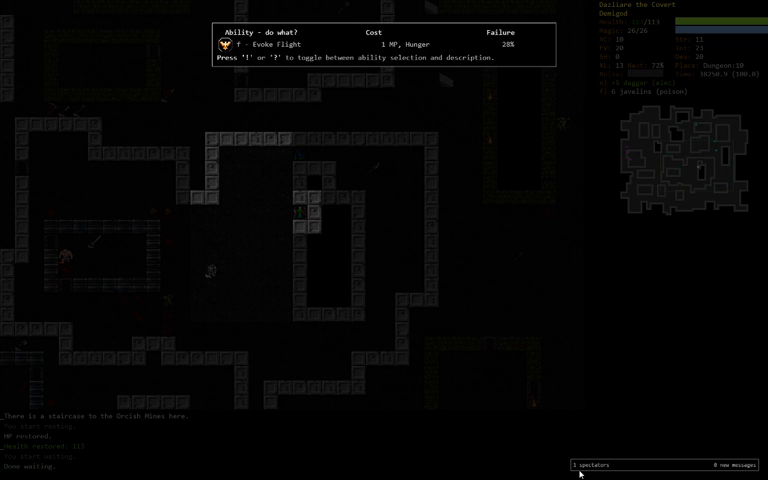
key(Escape)
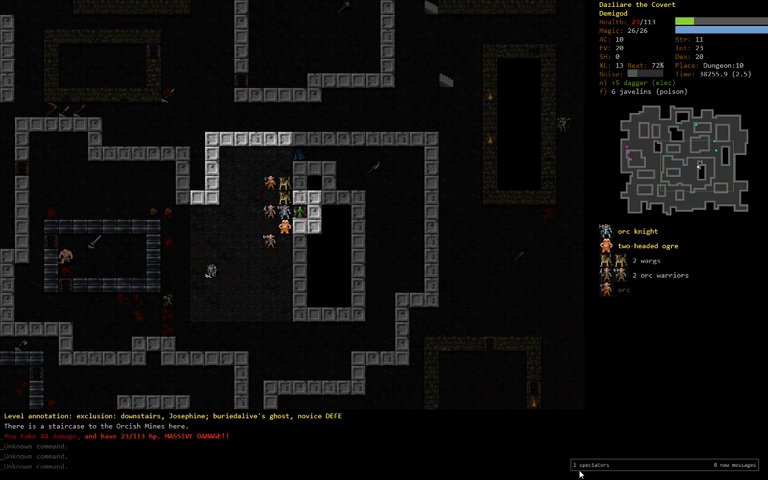
key(r)
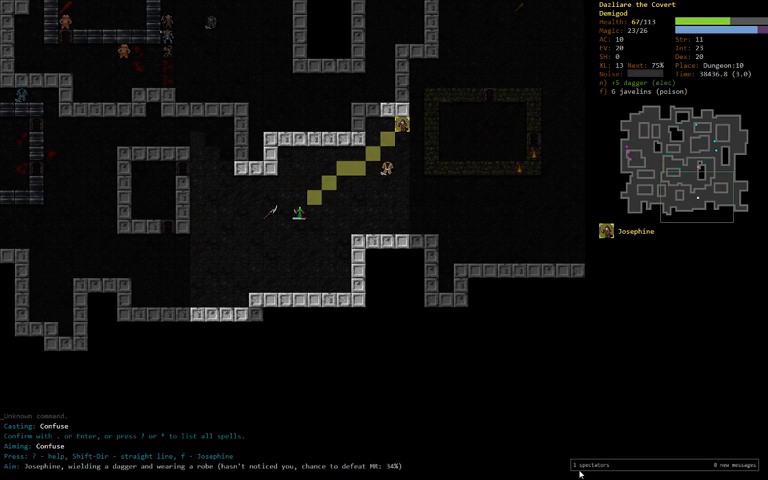
Step: Read the targeted ghost's description and search for 'Josephine'
key(Return)
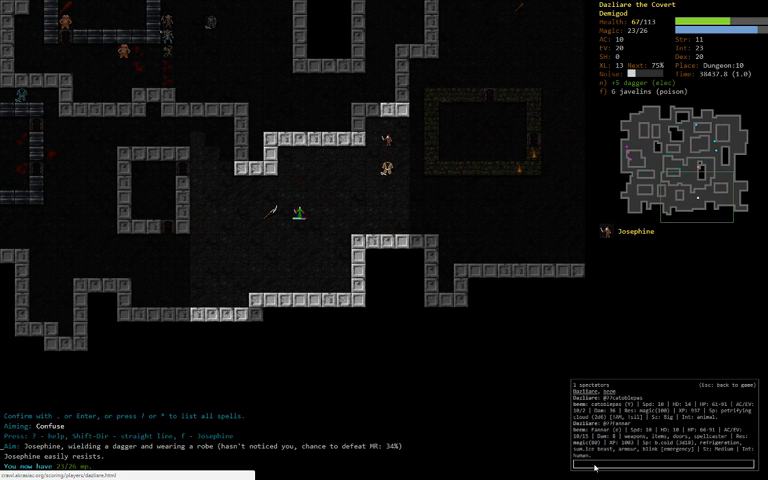
key(Escape)
text(@??)
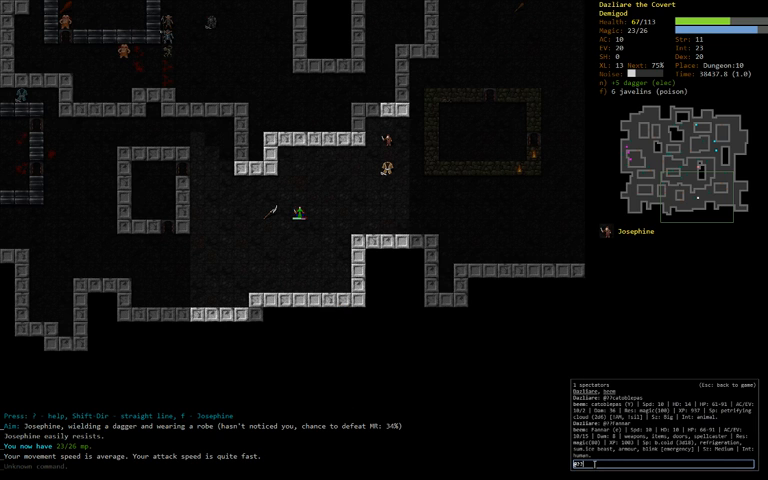
text(Josephine)
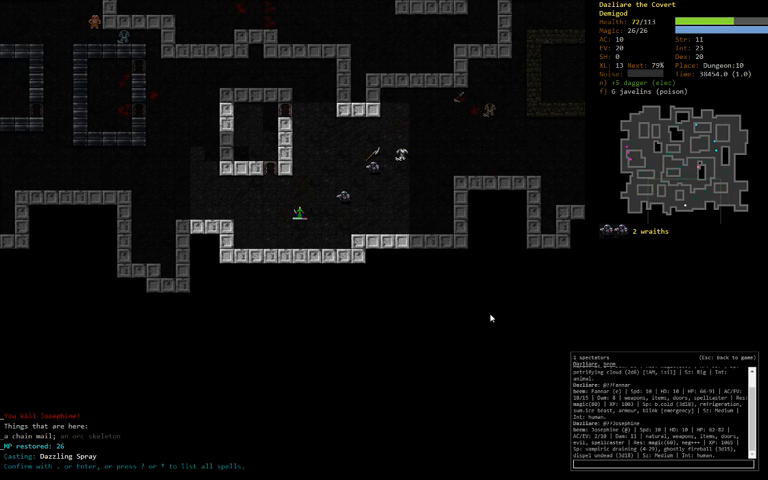
key(Return)
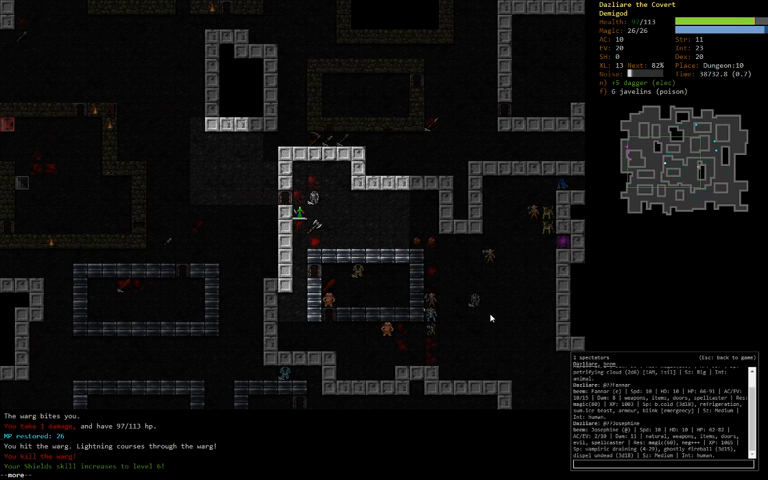
Step: Review memorised spells, reach the Orcish Mines staircase, and bring up the potions to quaff
key(5)
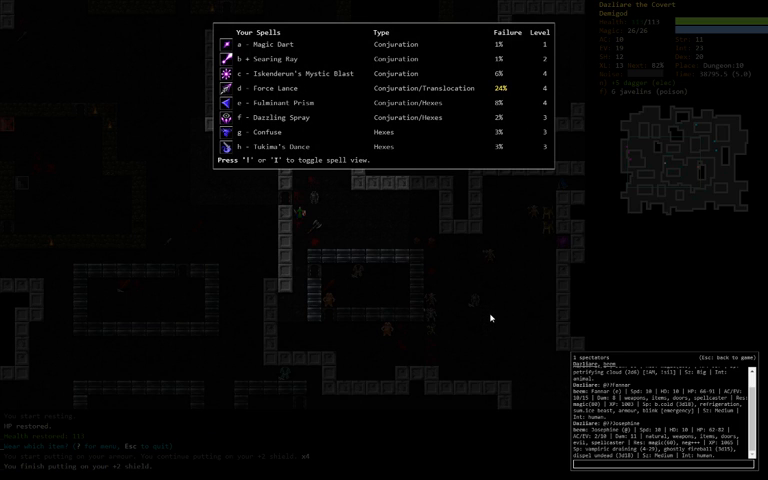
key(Escape)
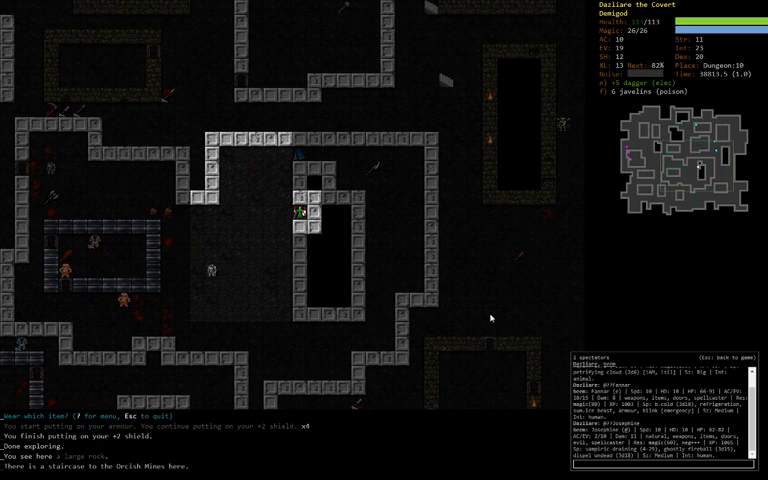
key(>)
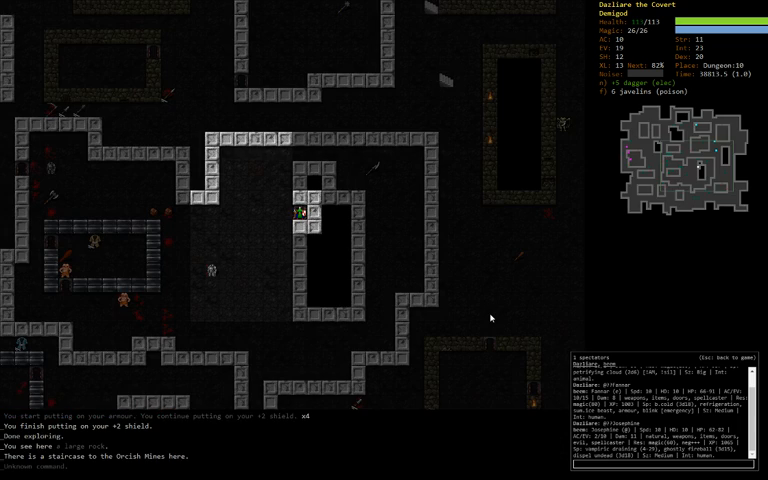
key(q)
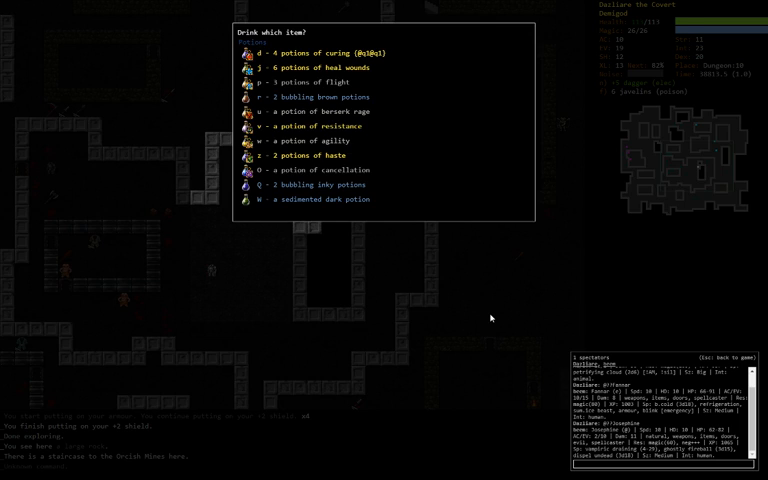
key(Escape)
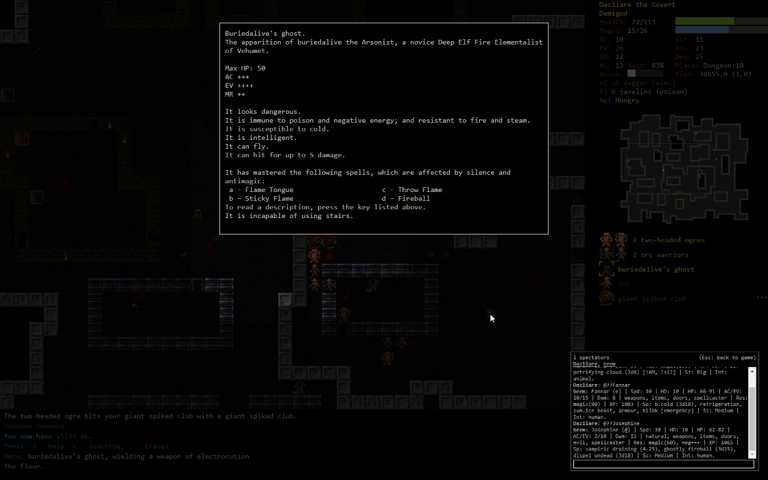
mouse_move(492, 316)
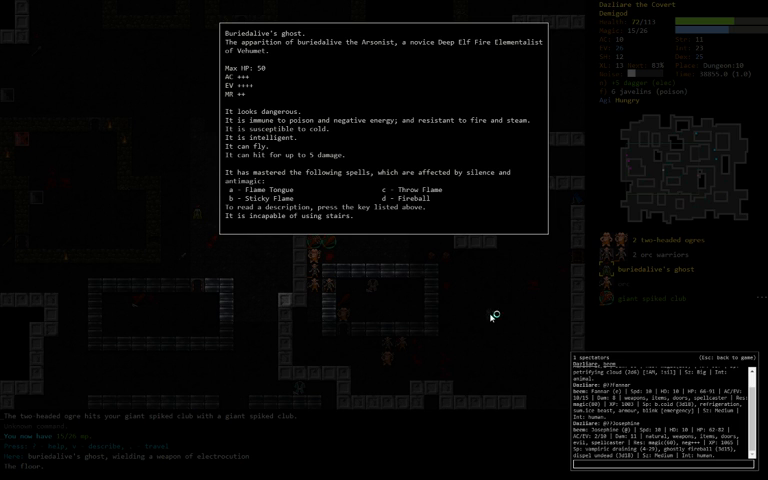
Step: Dismiss the ghost's description and auto-explore the level until 'Done exploring'
key(Escape)
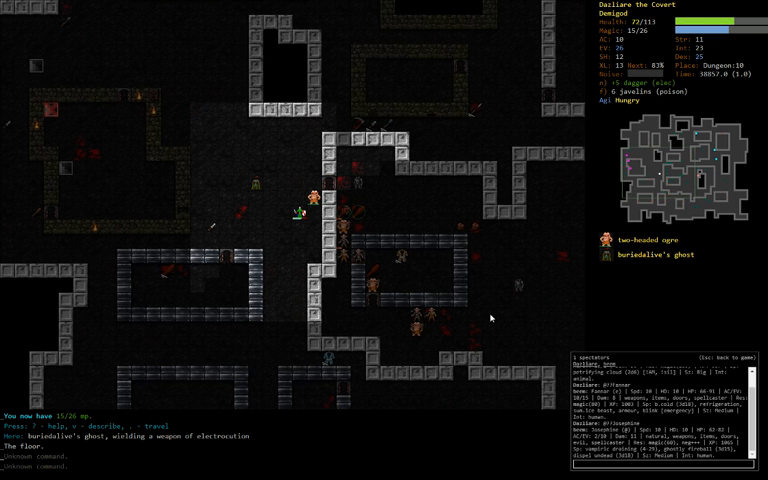
key(z)
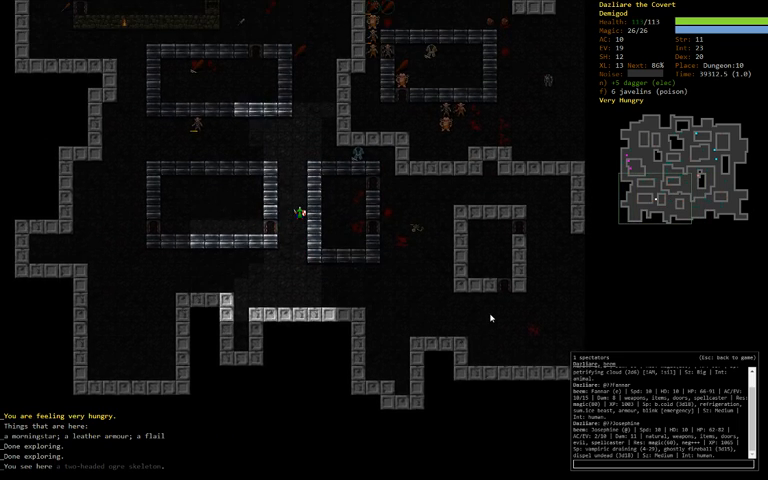
Step: Cast Confuse on the returning ghost, then butcher the ogre and orc corpses for chunks
key(i)
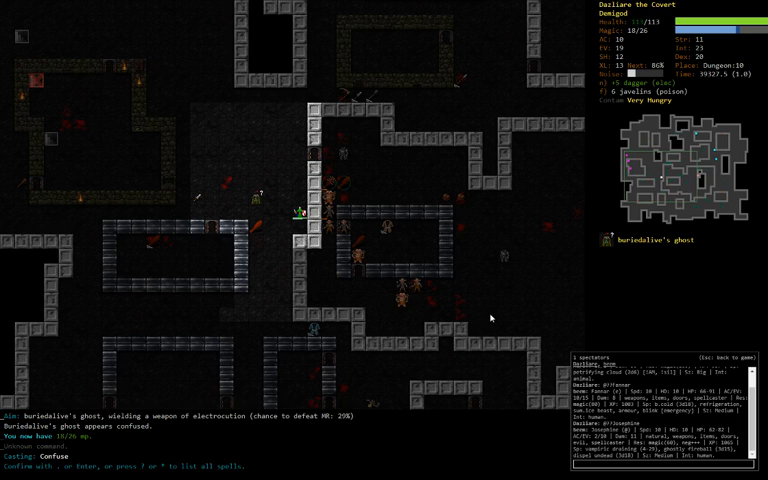
key(Return)
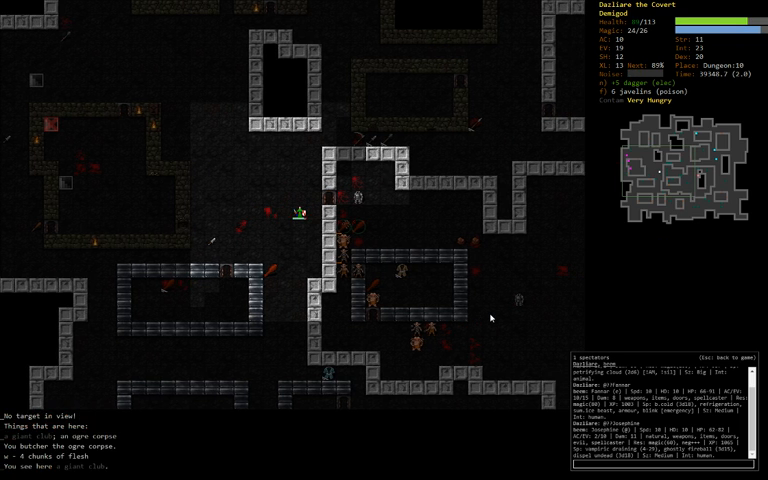
key(5)
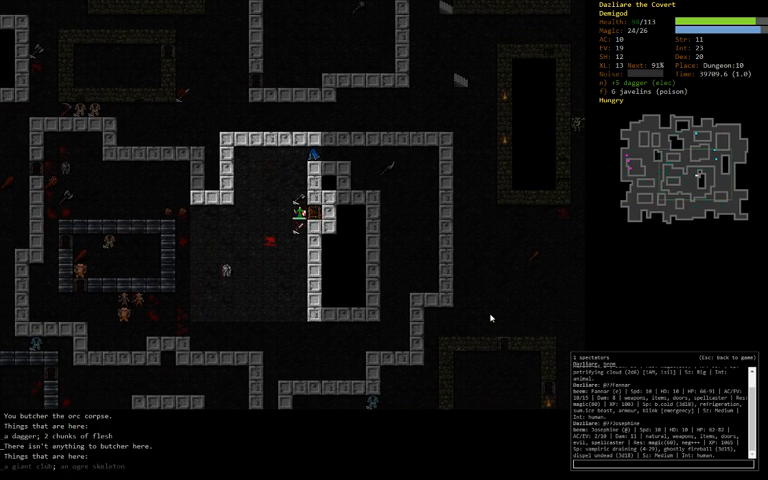
Step: Scroll through the drop-item list, then eat a chunk of flesh to ease the hunger
key(5)
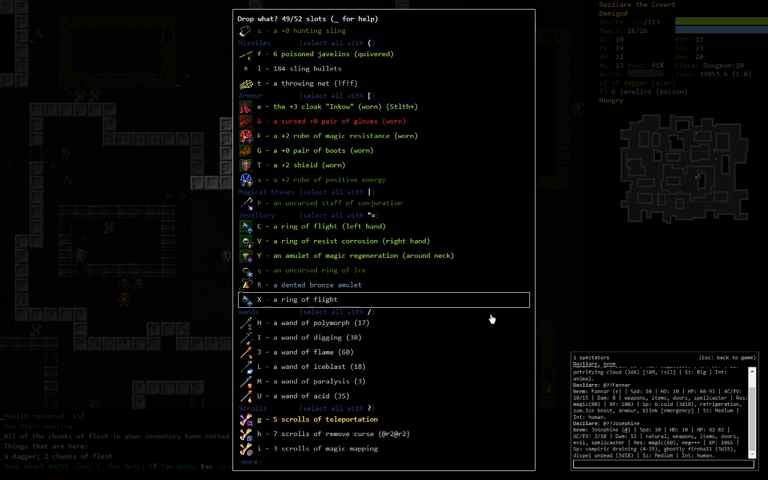
scroll(down, 3)
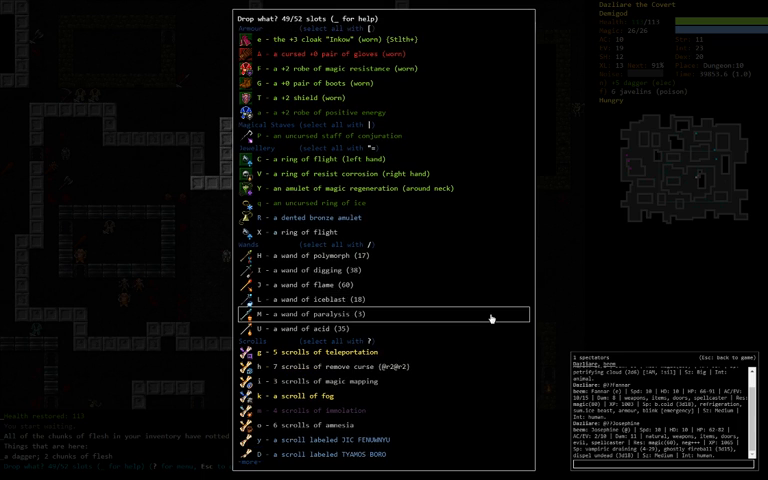
scroll(down, 3)
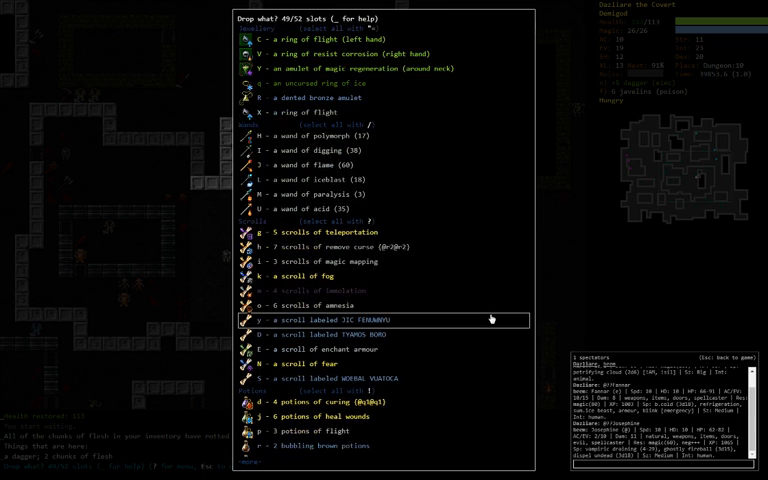
scroll(down, 3)
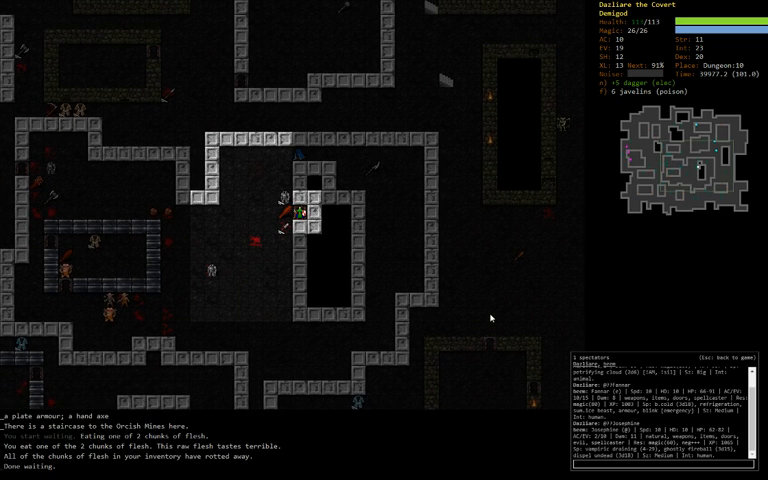
Step: Descend into the Orcish Mines, start casting Confuse, and read the ghost's description
key(>)
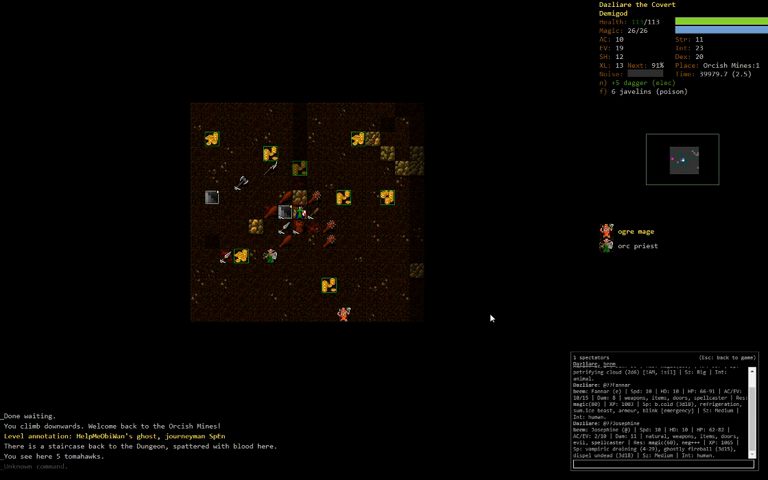
key(z)
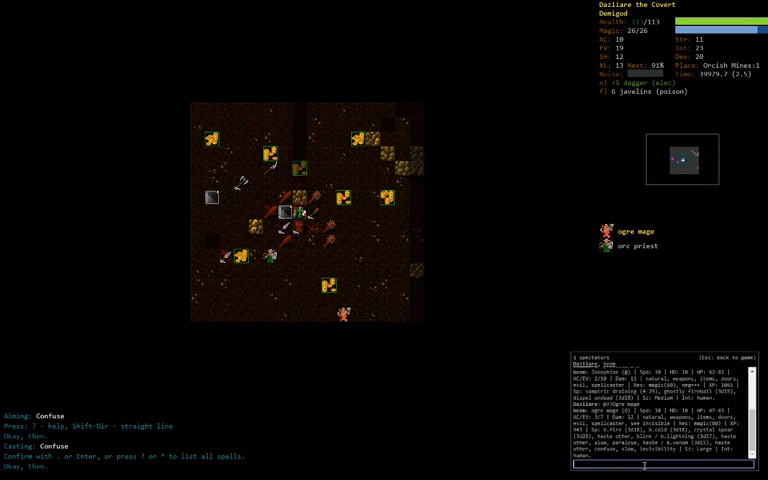
mouse_move(364, 448)
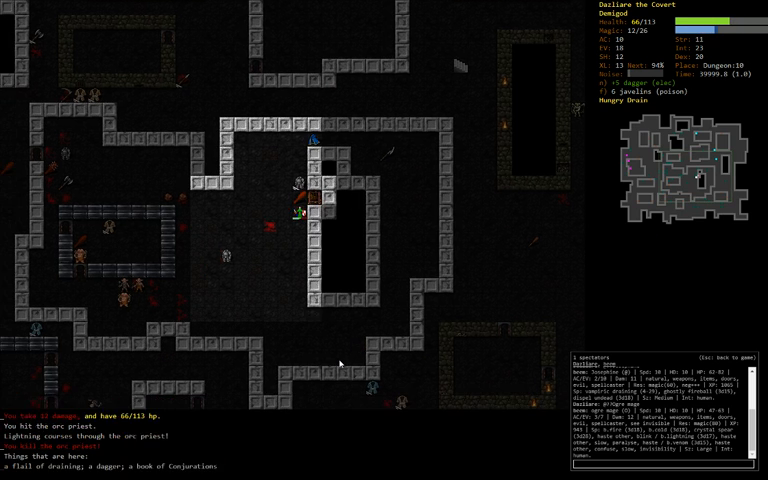
key(5)
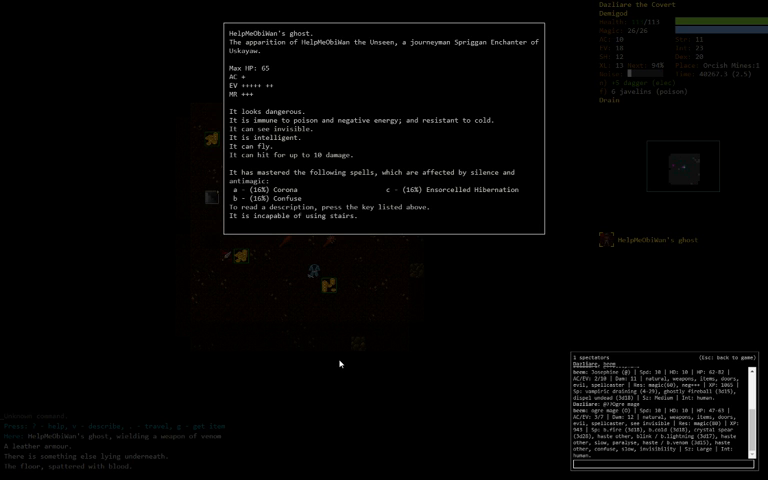
Step: Fire Iskenderun's Mystic Blast at the ghost, then escape up the stairs to Dungeon:10
key(Escape)
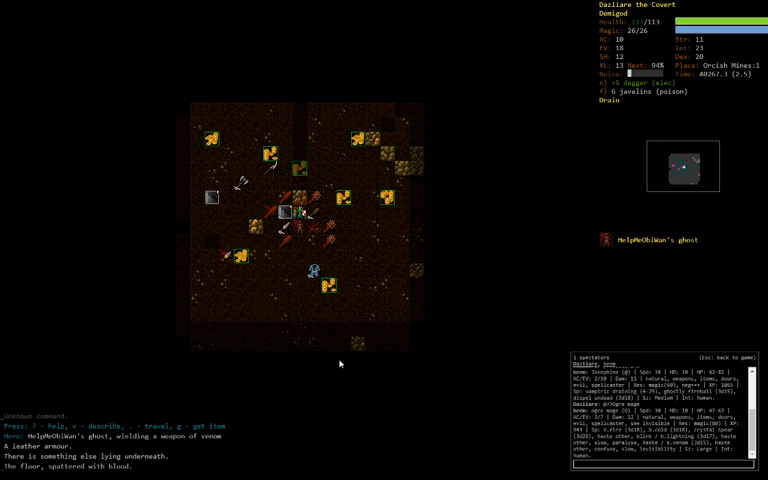
key(z)
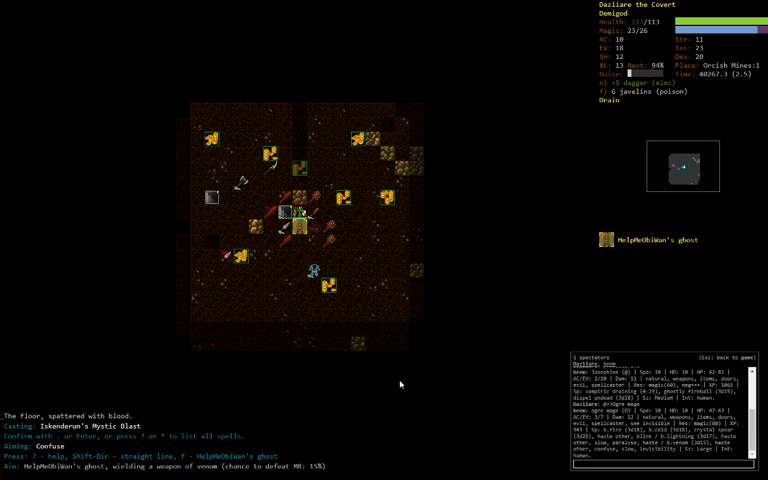
key(Return)
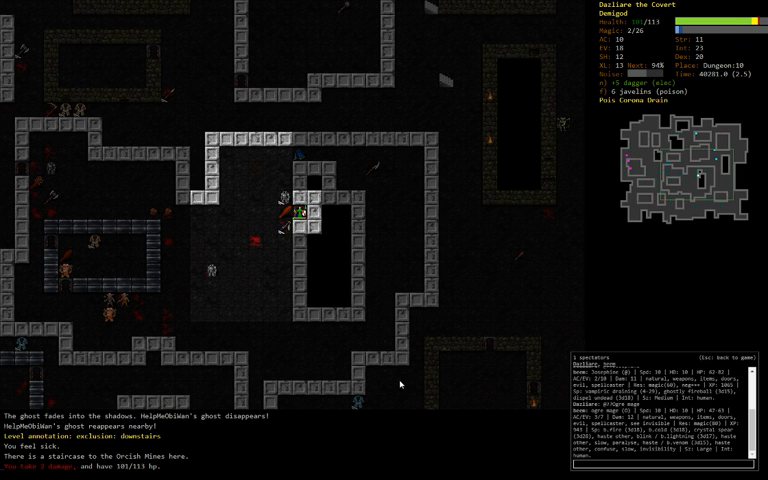
Step: Wound the orc warrior upstairs, then return to the Orcish Mines and blast the ghost again
key(q)
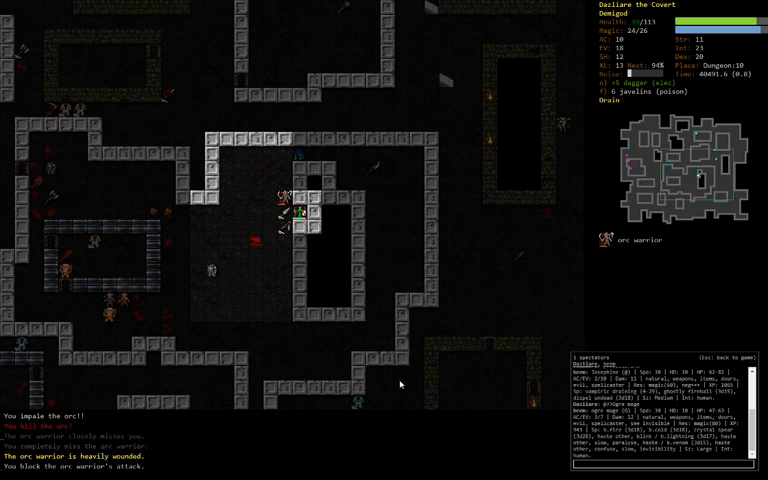
key(5)
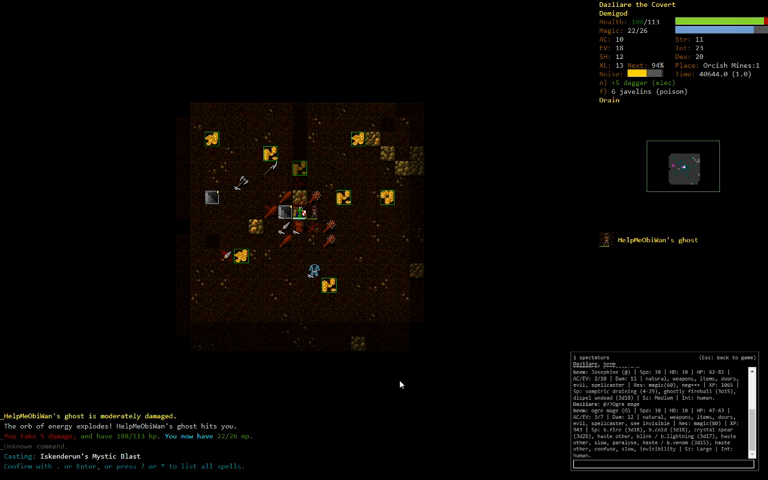
Step: Zap a wand at the ghost, then butcher the orc corpse beside the short sword and leather armour
key(Return)
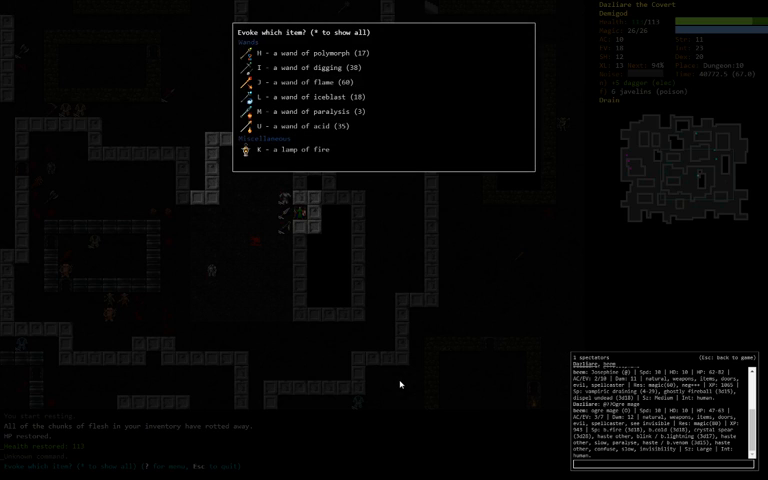
key(Escape)
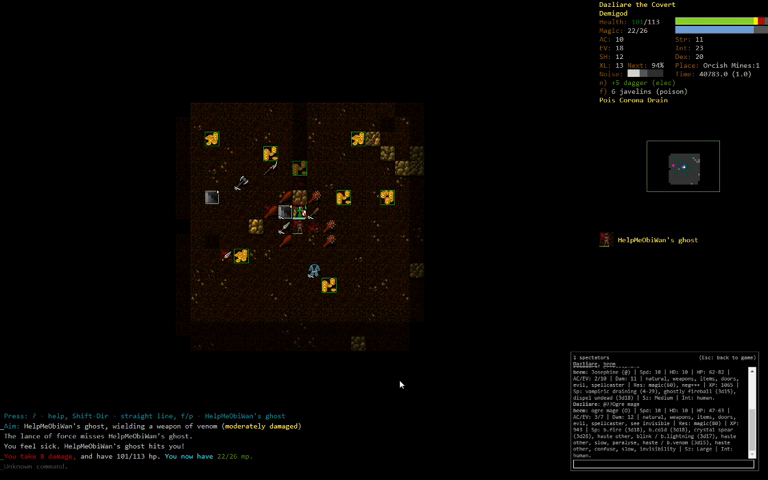
key(z)
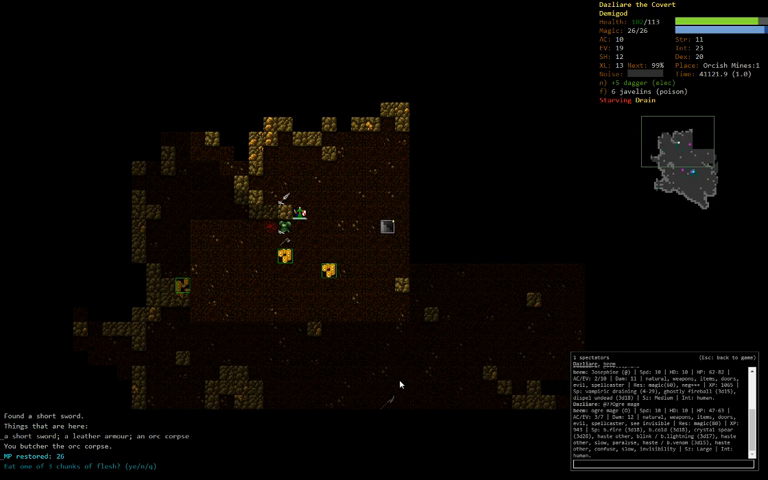
Step: Auto-explore to gather the remaining gold, then descend the staircase into the Mines
key(y)
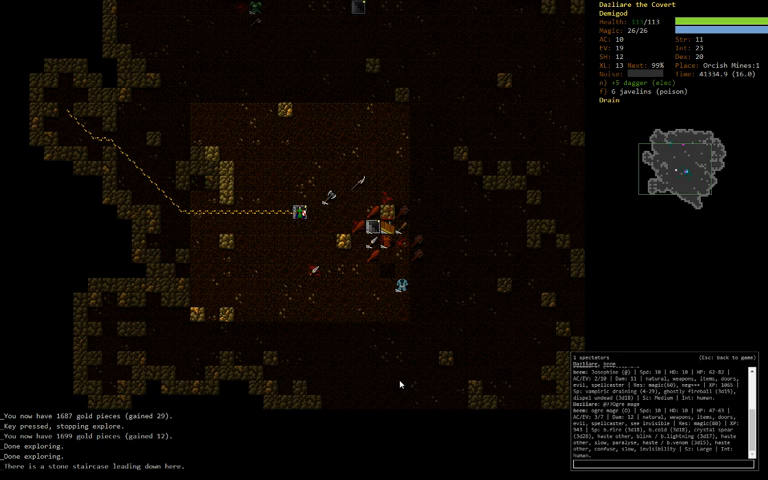
key(>)
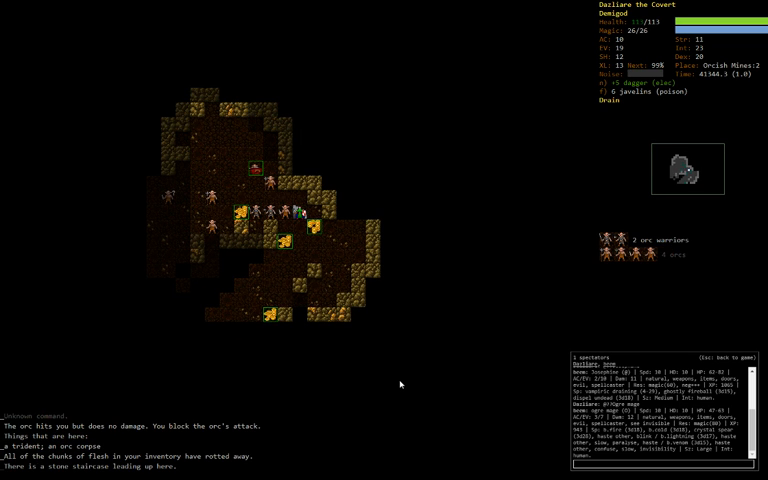
Step: Cast a spell at the approaching orc warriors and priest to begin the fight
key(z)
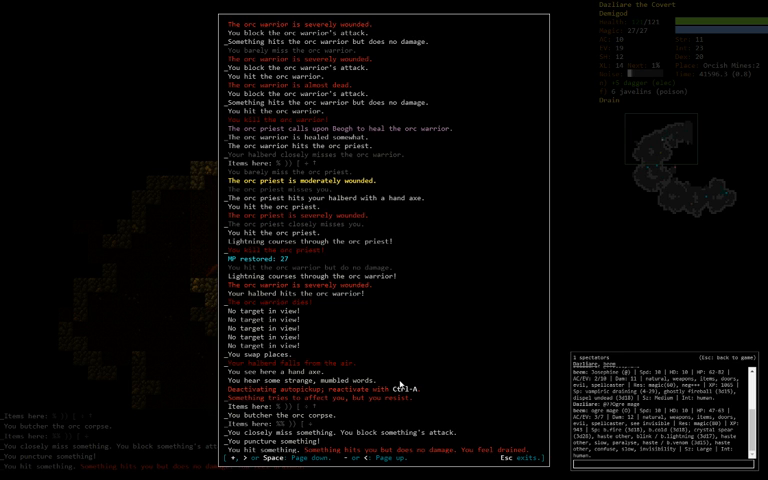
Step: Close the message history and continue until the orc sorcerer, warrior and ogre appear
key(Escape)
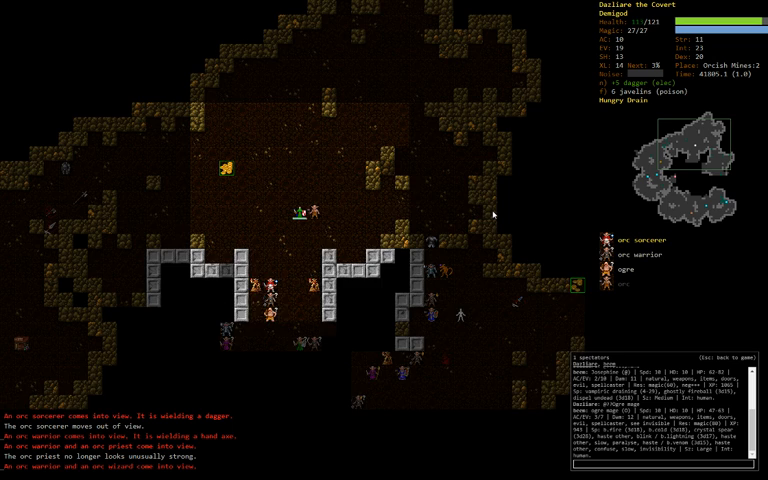
Step: Look up the orc sorcerer's description from the monster list, then dismiss it
click(632, 240)
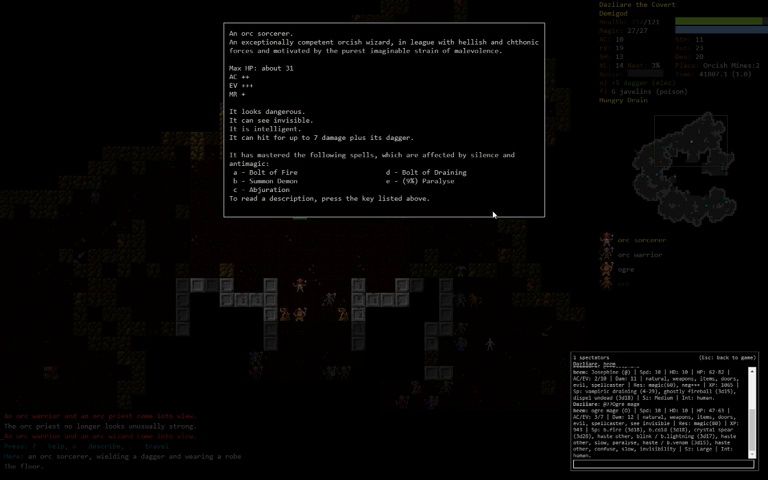
key(Escape)
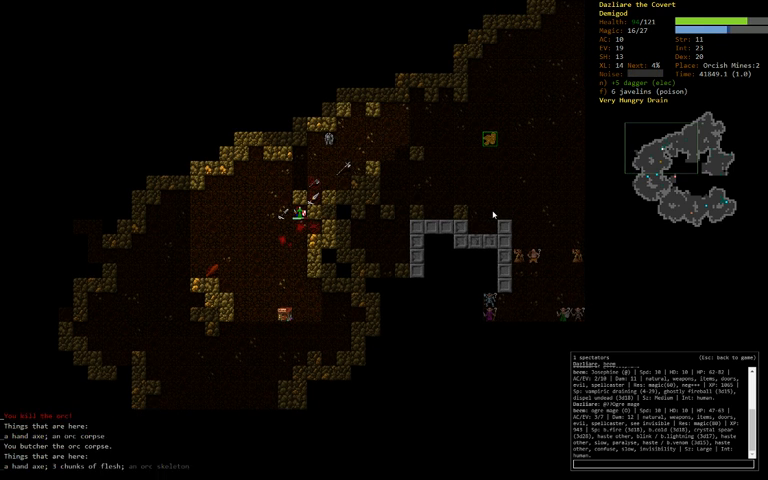
Step: Butcher the remaining orc corpse, leaving flesh chunks beside the short sword and hand axe
key(5)
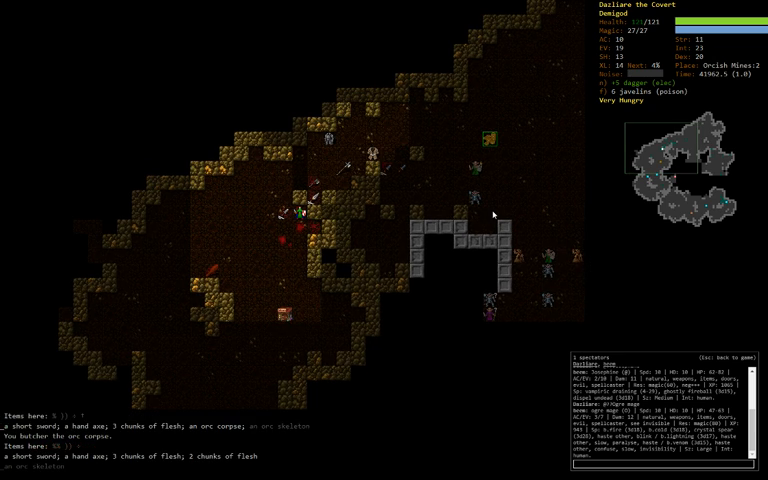
Step: Rest between blows against the orange demon and troll, glance at memorised spells, then close the list
key(5)
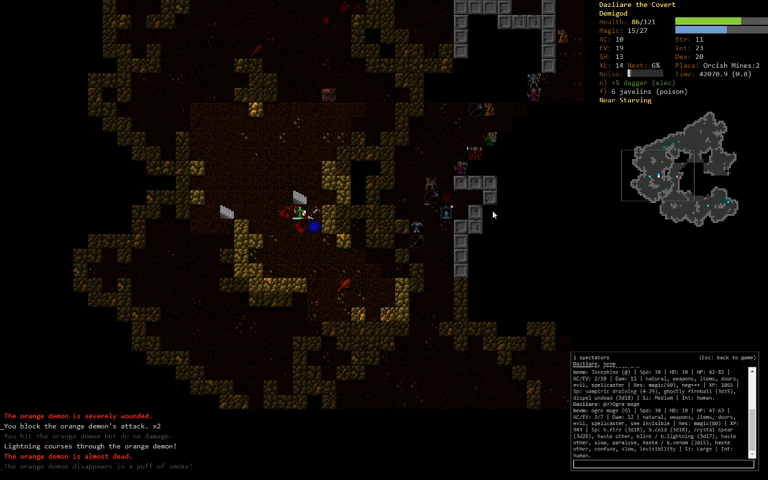
key(5)
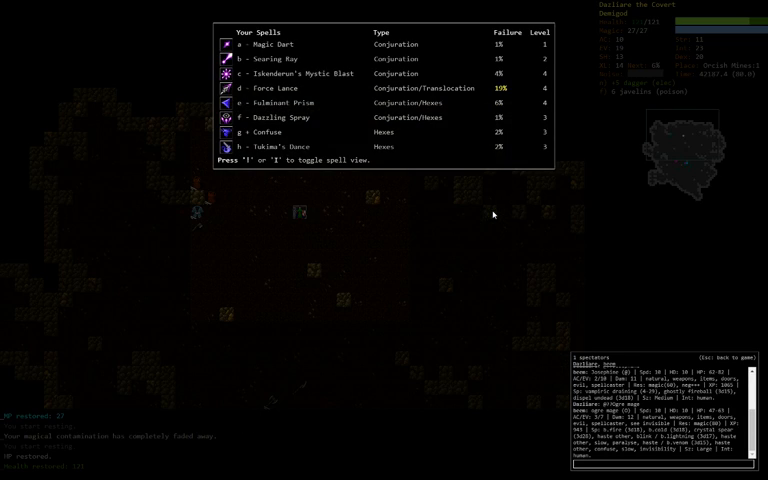
key(Escape)
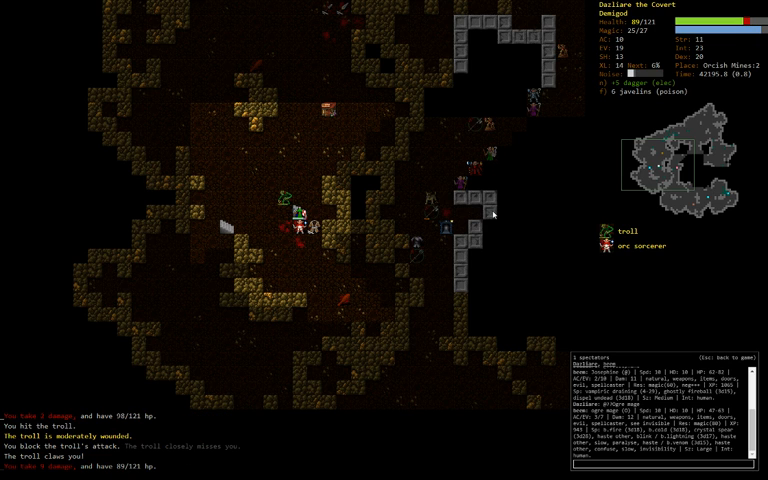
Step: Cast to slay the orc sorcerer, then bring up the skill training overview
key(z)
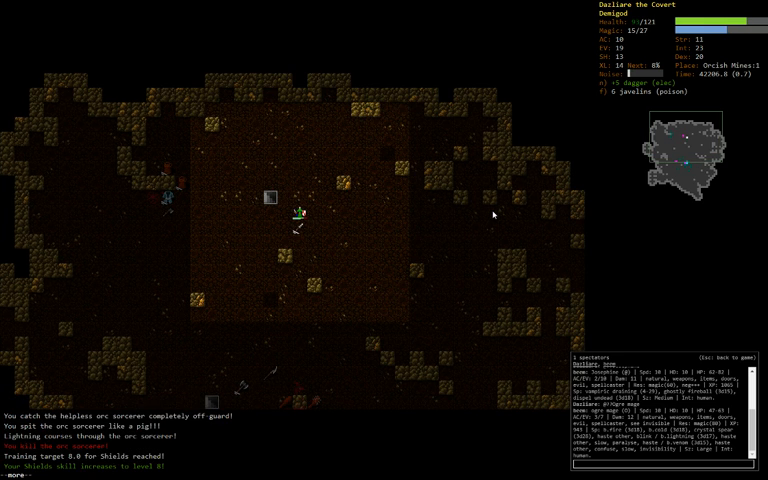
key(m)
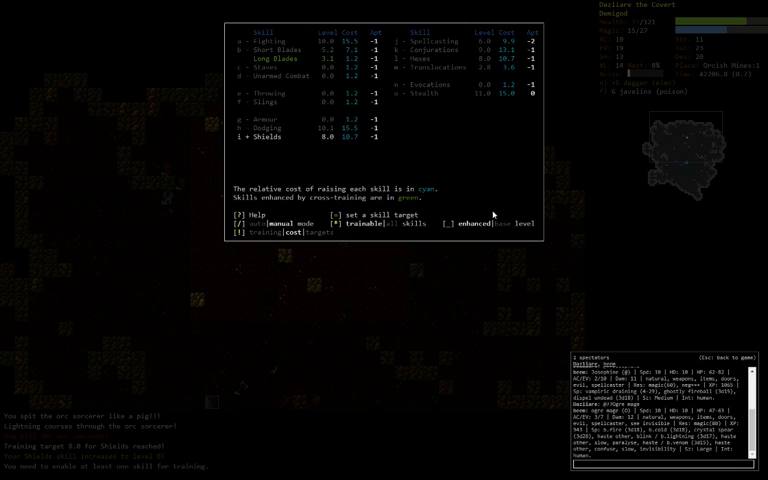
Step: Strike the orc sorcerer with lightning, rest to recover, check the loot and climb upstairs
key(Escape)
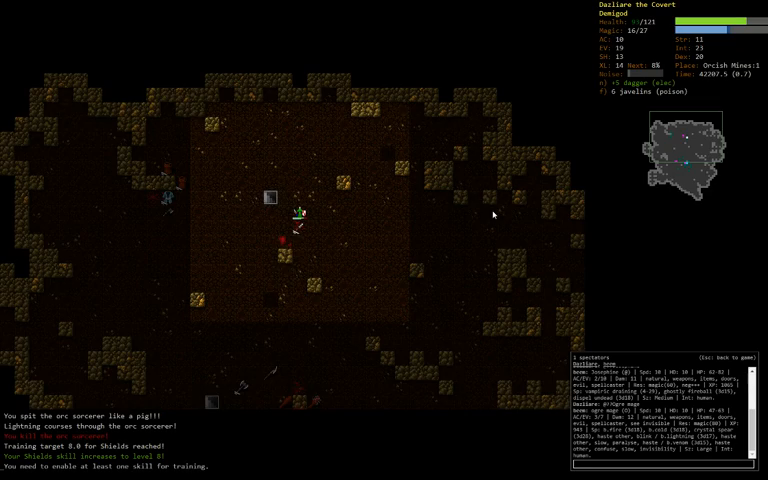
key(5)
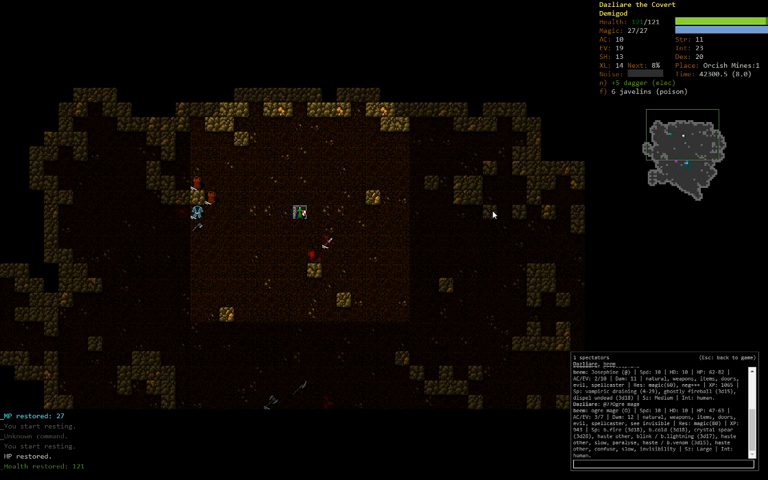
key(>)
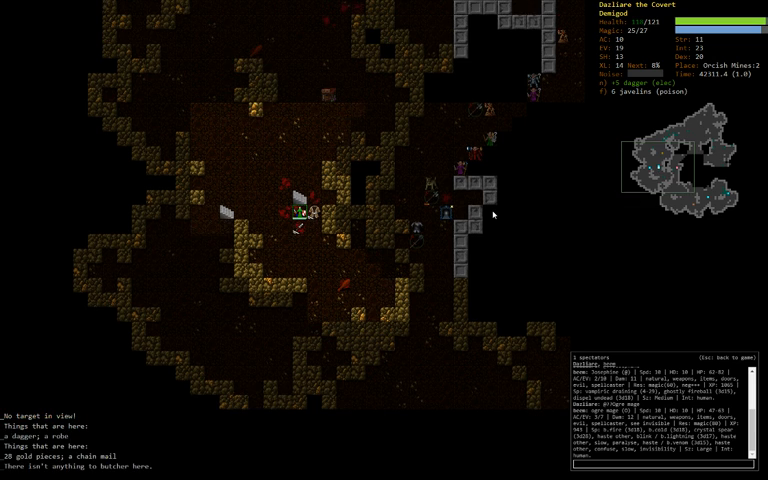
key(5)
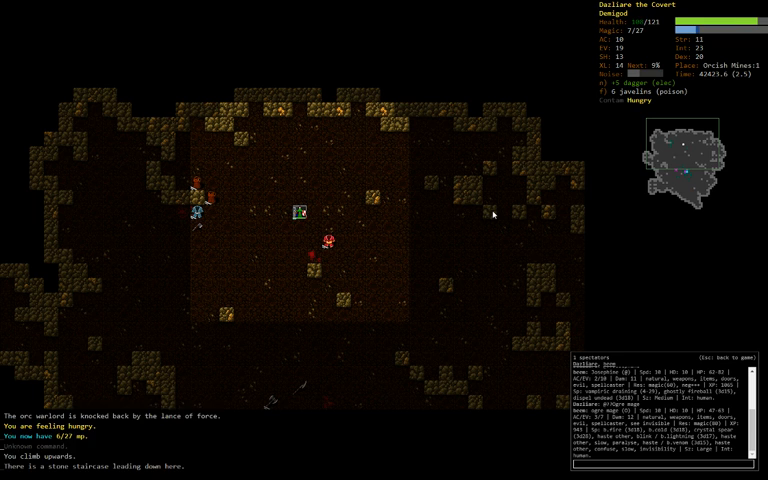
Step: Meet the orc warlock with Force Lance casts, then retreat to a quieter area
key(>)
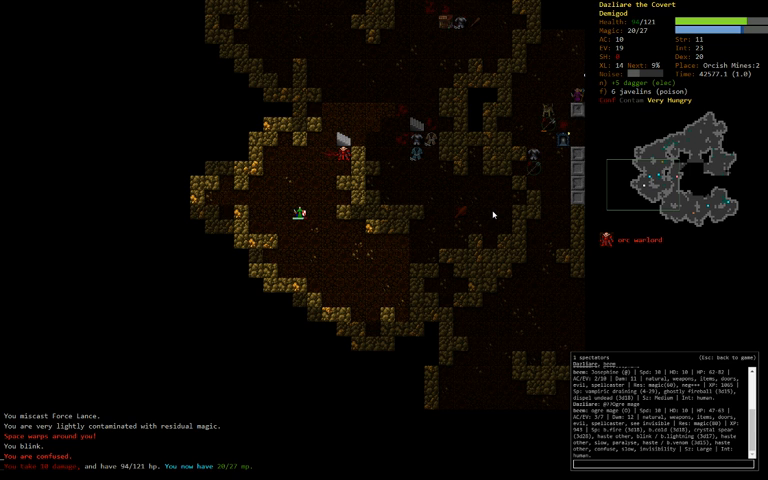
key(q)
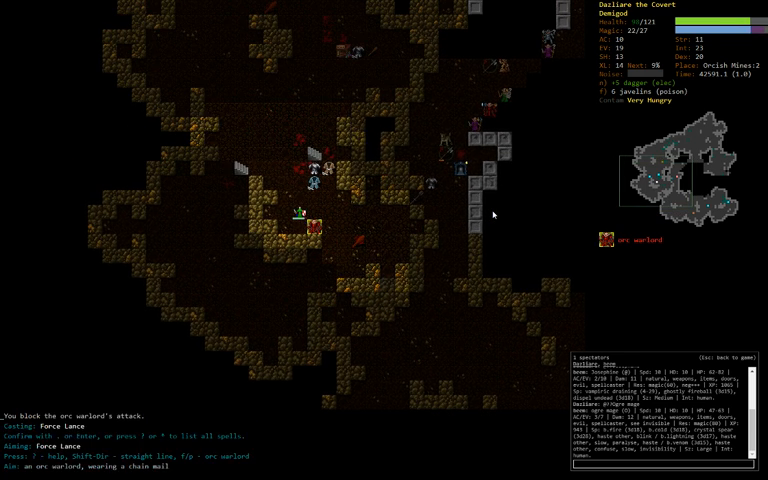
key(Return)
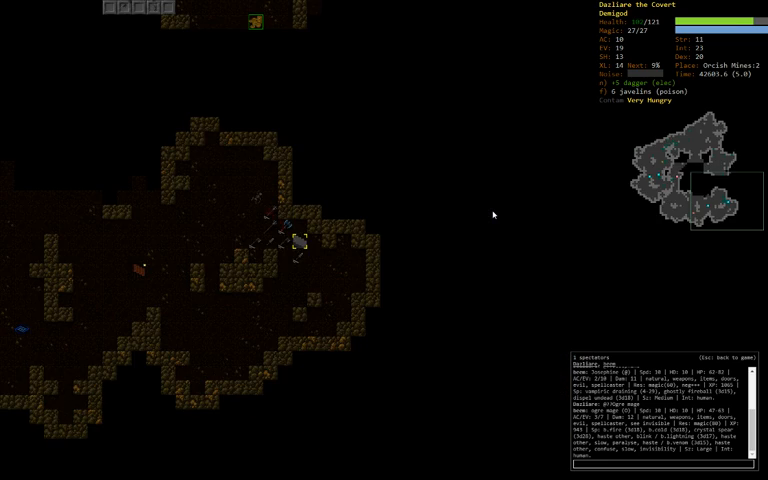
Step: Fell the orc warlock with Dazzling Spray, Force Lance and melee, then head to the armour shop
key(5)
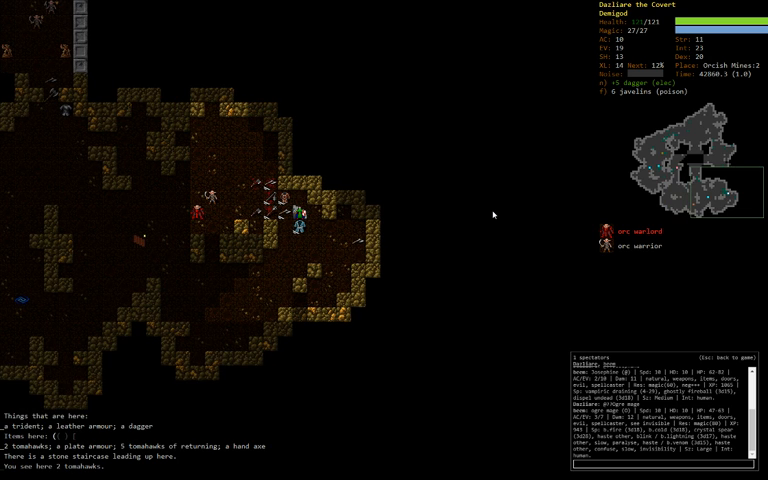
key(z)
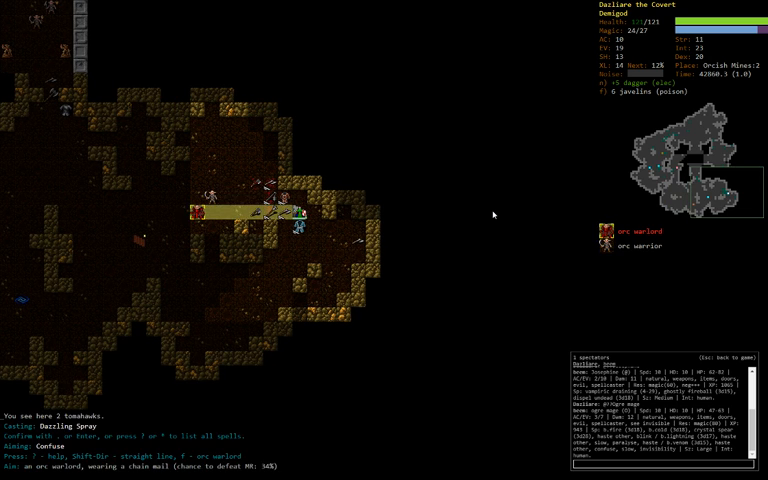
key(Return)
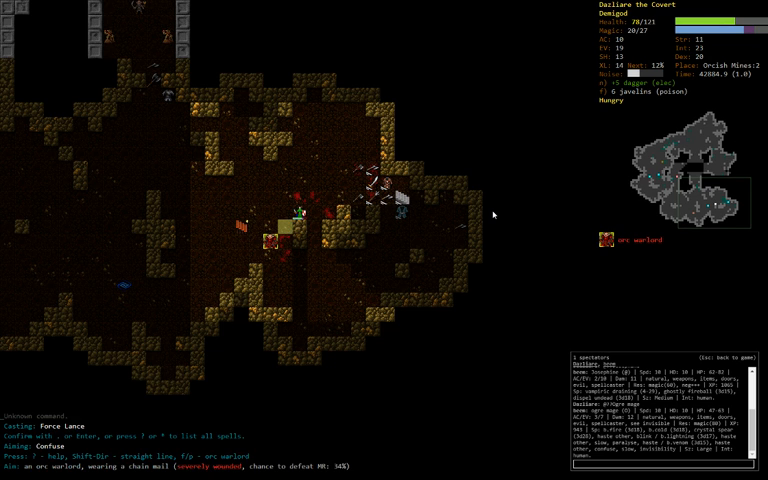
key(Return)
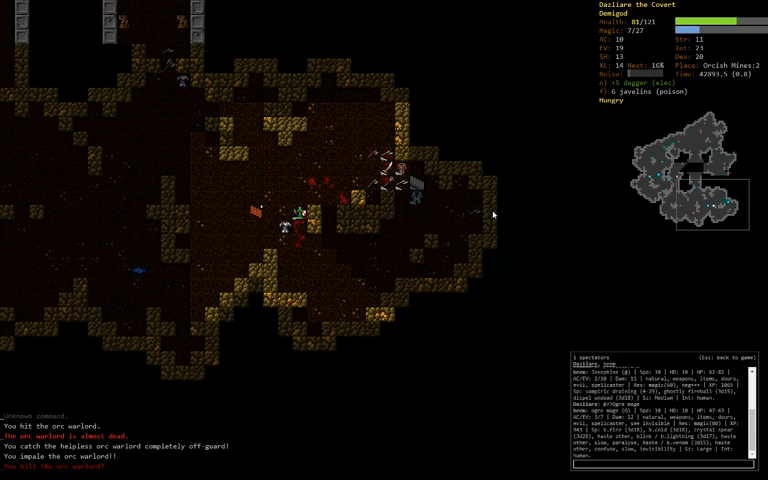
key(5)
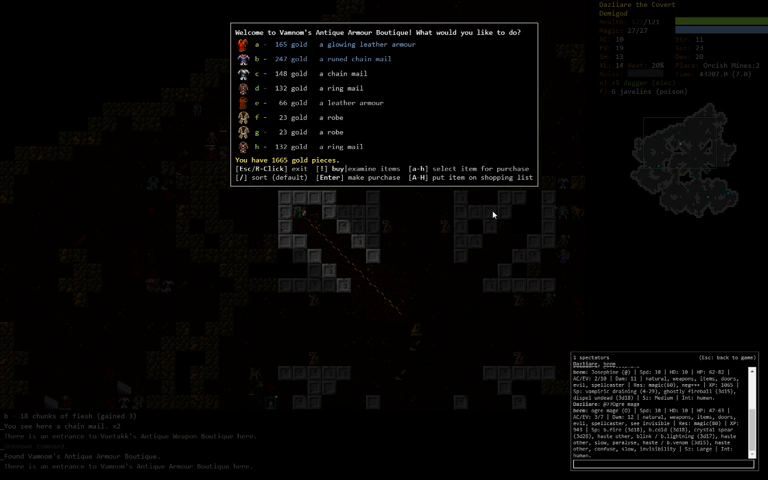
Step: Review the full inventory and the memorised spells with their failure rates, then return to the map
click(260, 44)
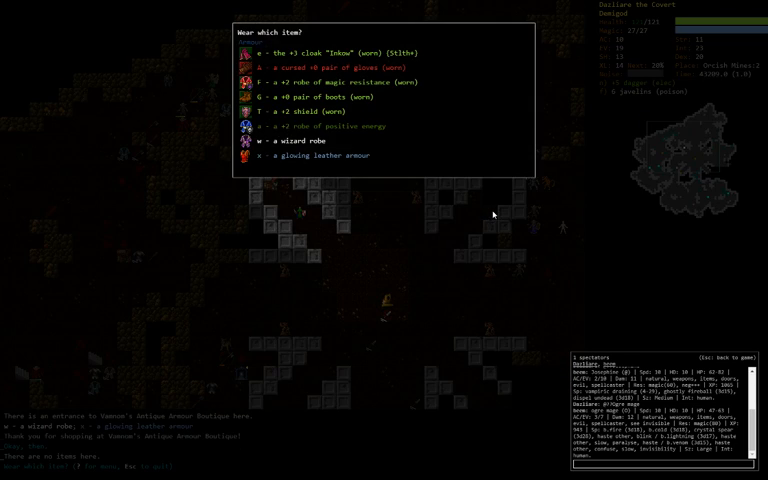
key(x)
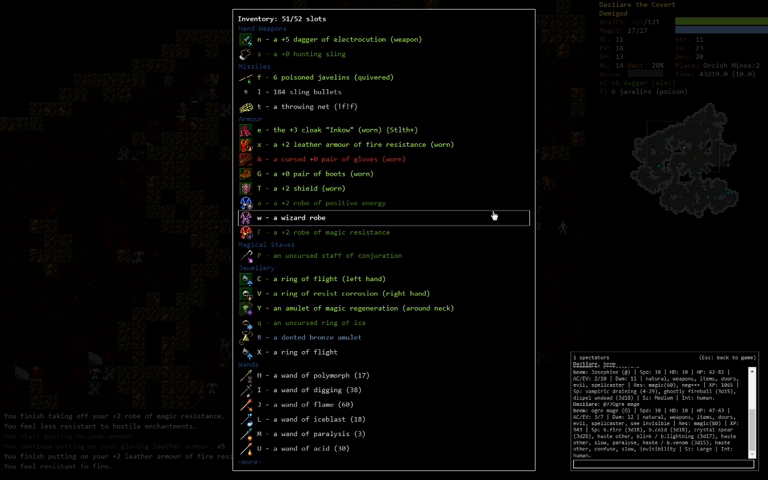
key(d)
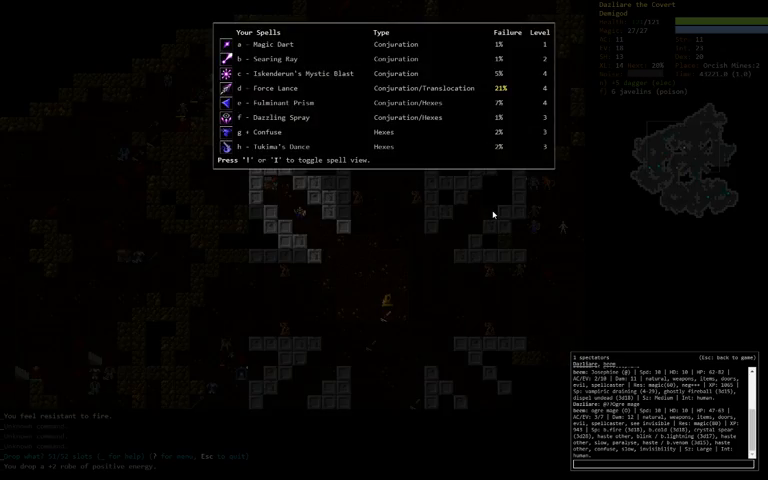
key(Escape)
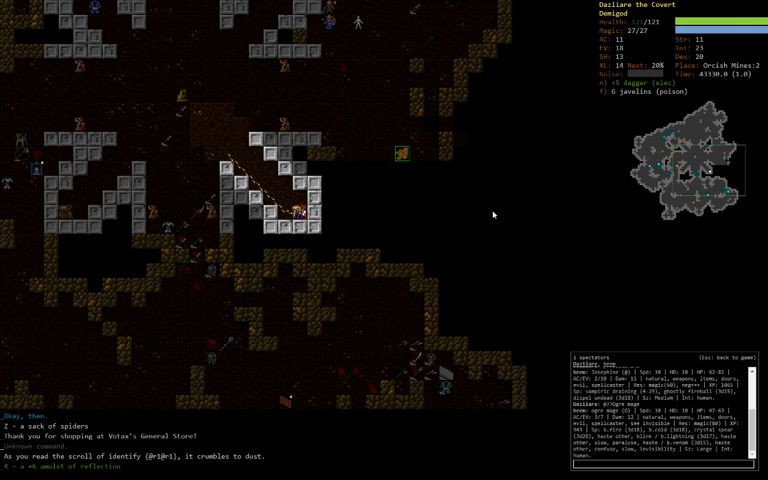
Step: Cancel putting on jewellery and identify the unknown robe instead
key(P)
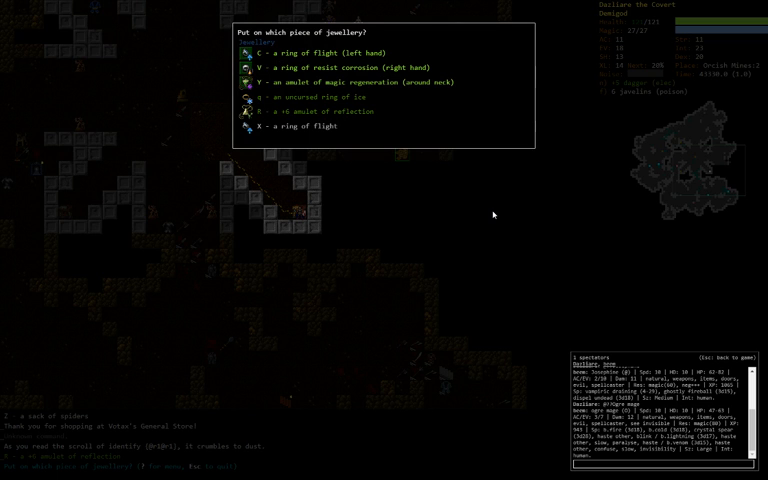
key(Escape)
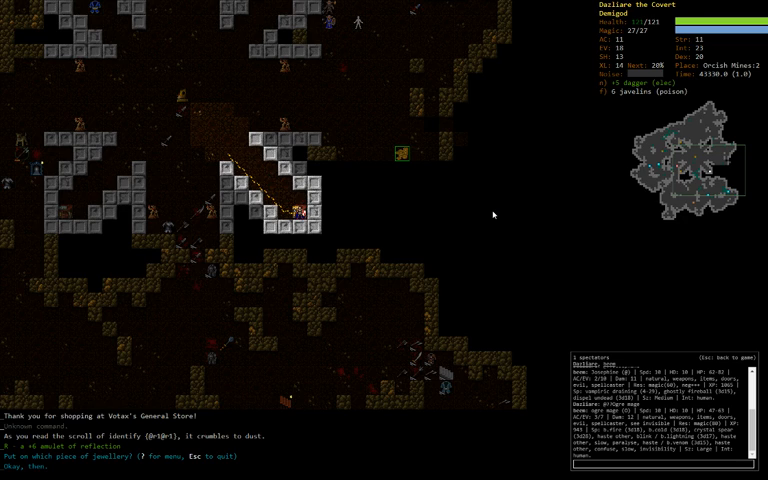
key(r)
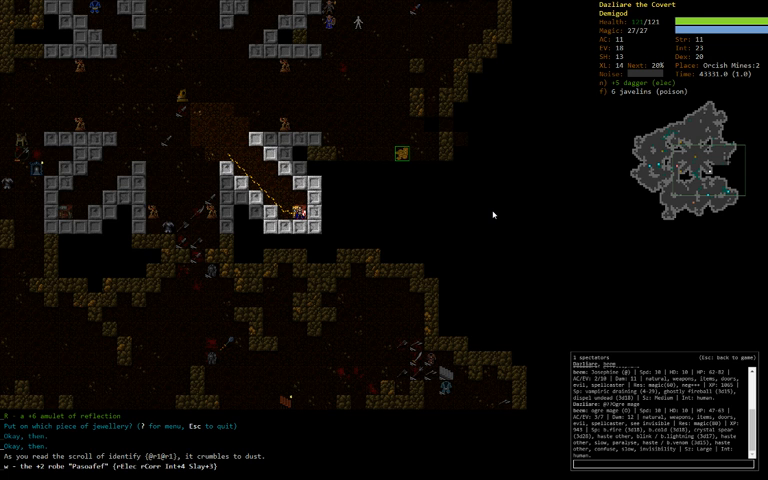
Step: Wear the +1 robe in place of the leather armour and step into the book shop
key(W)
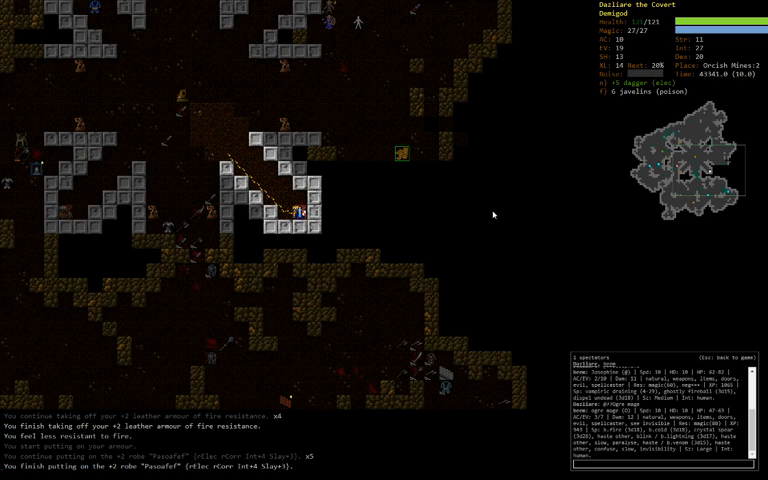
key(d)
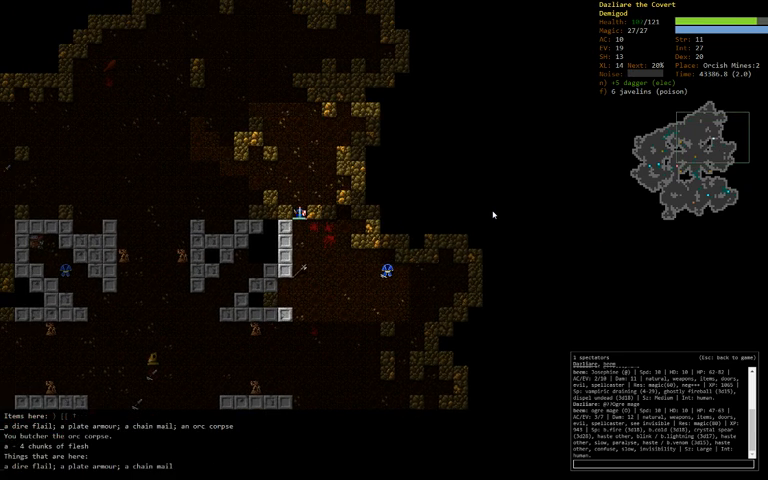
key(5)
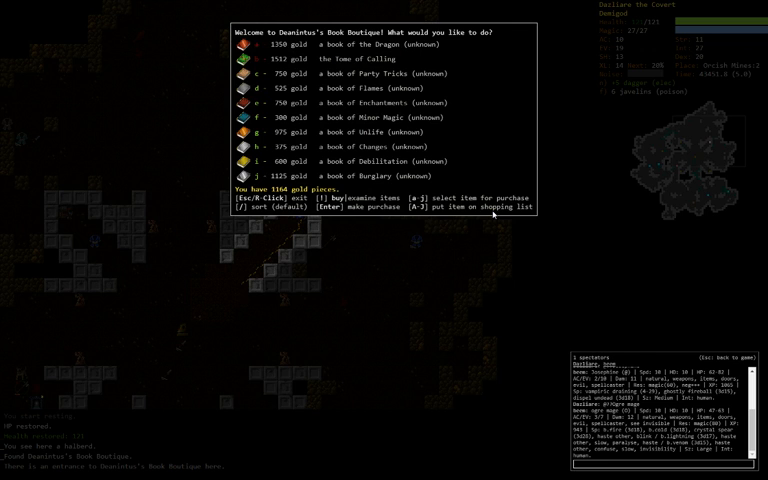
click(350, 44)
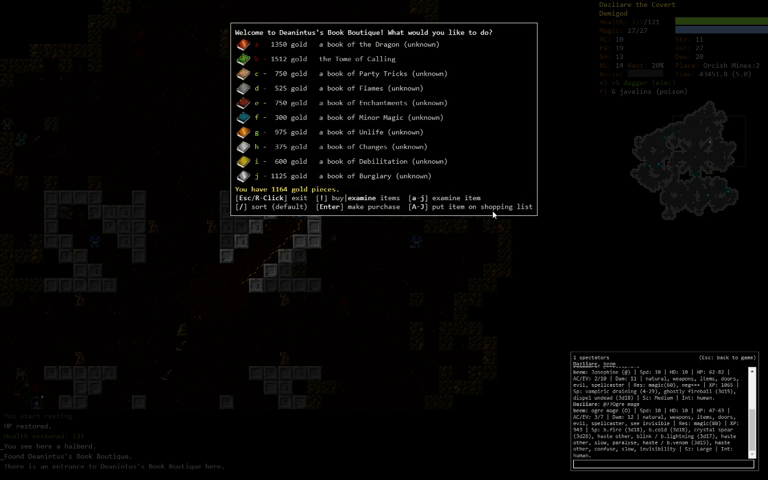
click(360, 72)
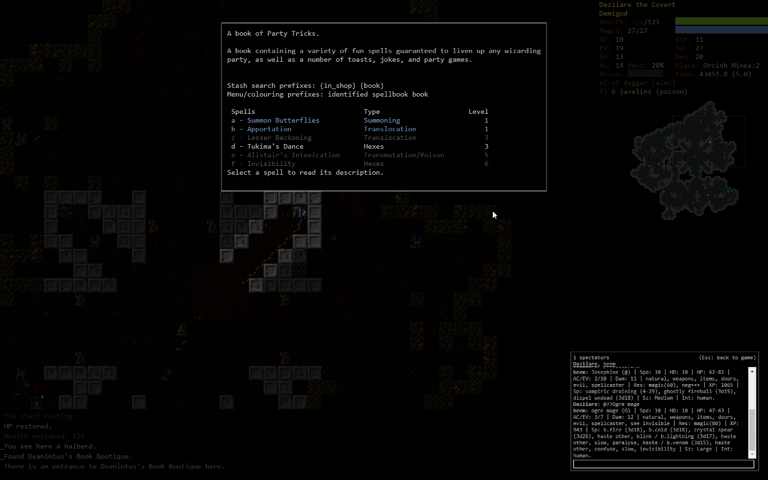
key(Escape)
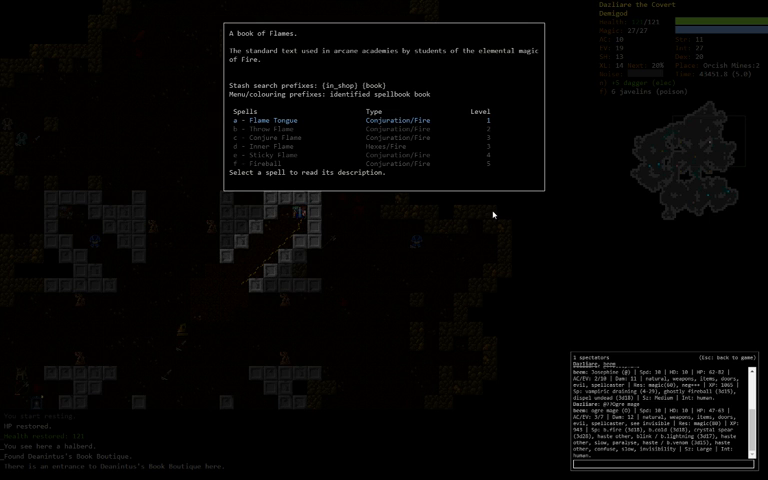
key(Escape)
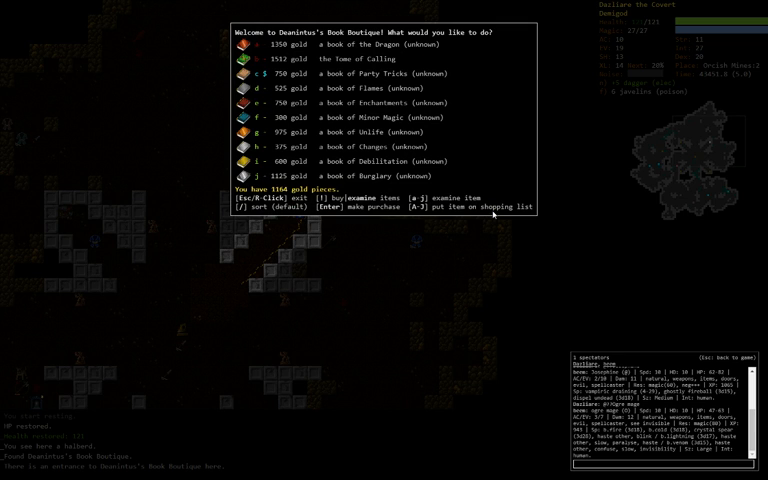
Step: Purchase the Book of Unlife, try for a second book, and leave the book shop
key(e)
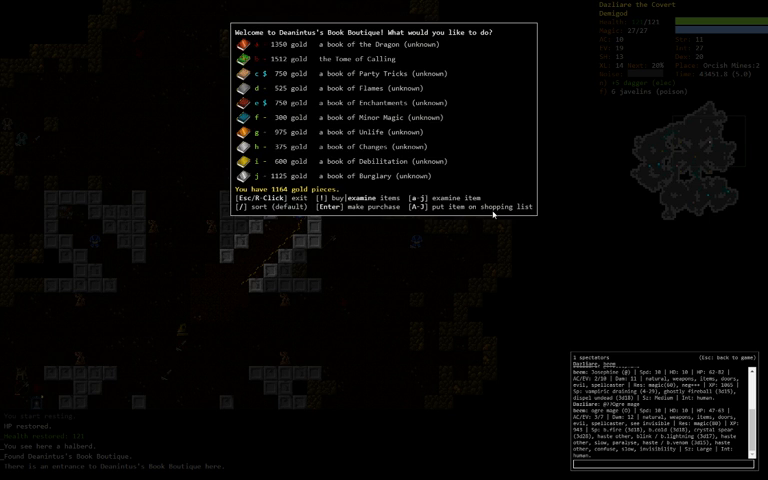
key(i)
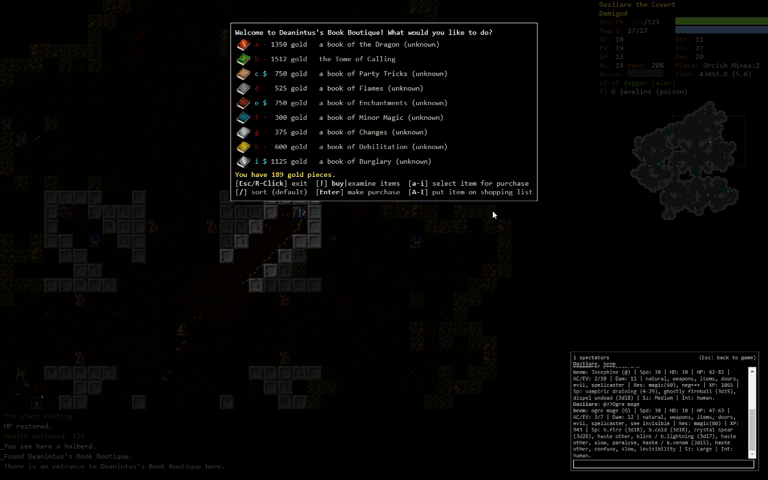
key(f)
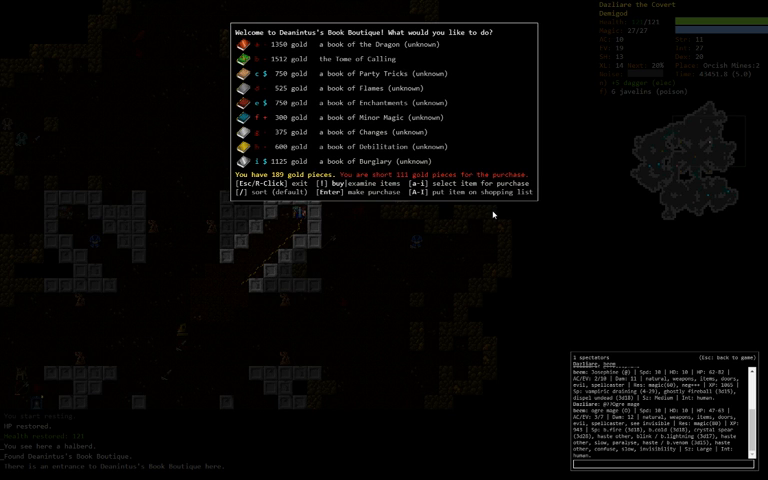
key(Escape)
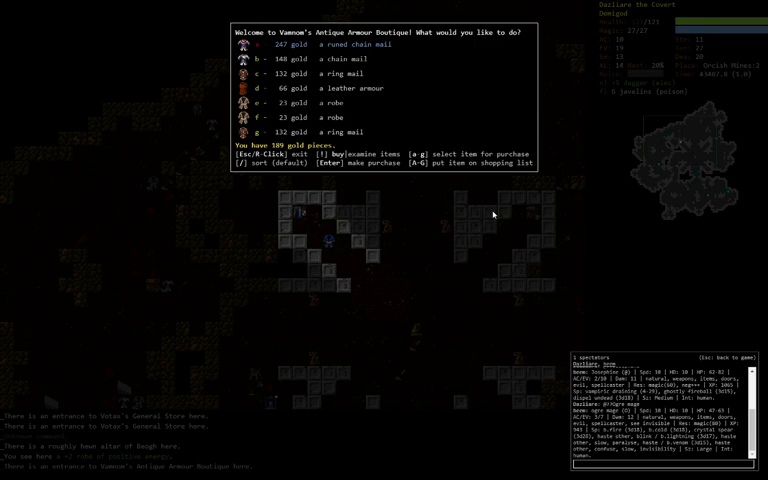
Step: Leave the armour and weapon shops without buying anything
key(Escape)
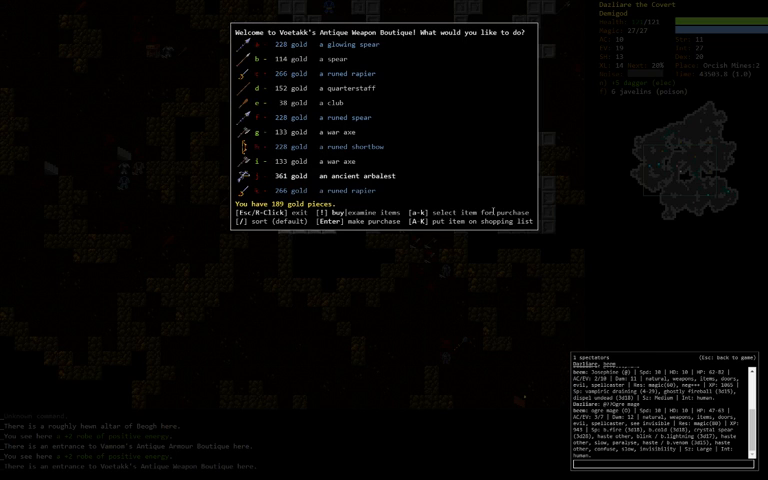
key(Escape)
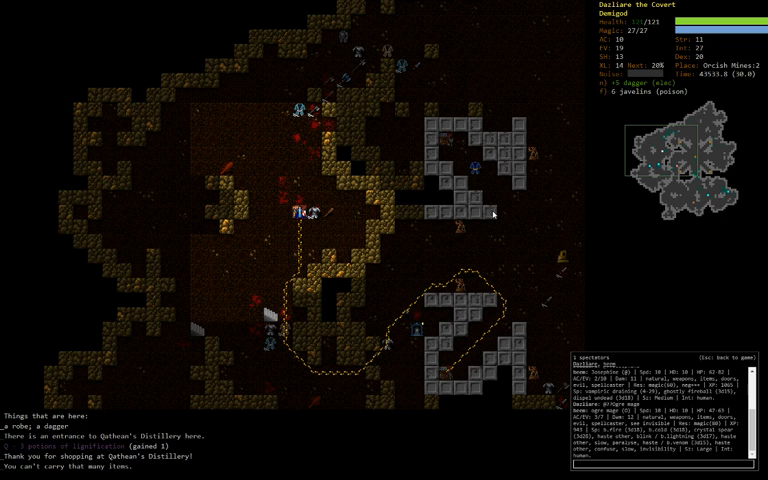
Step: Bring up the drop menu and scroll down to the ring of flight
key(d)
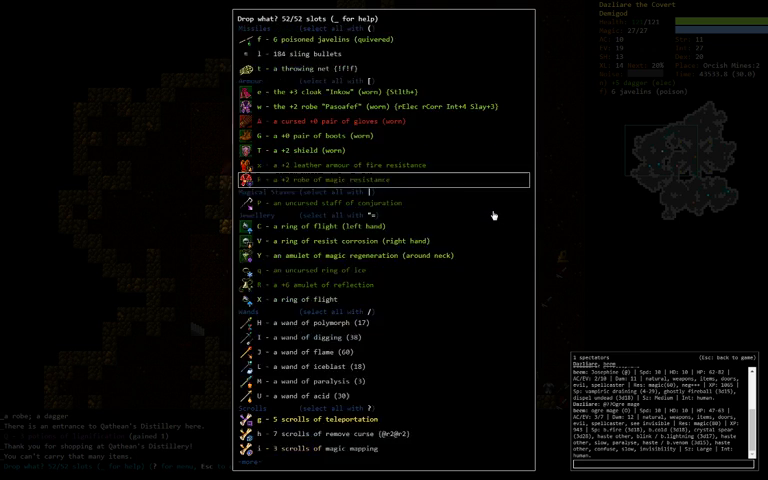
scroll(down, 3)
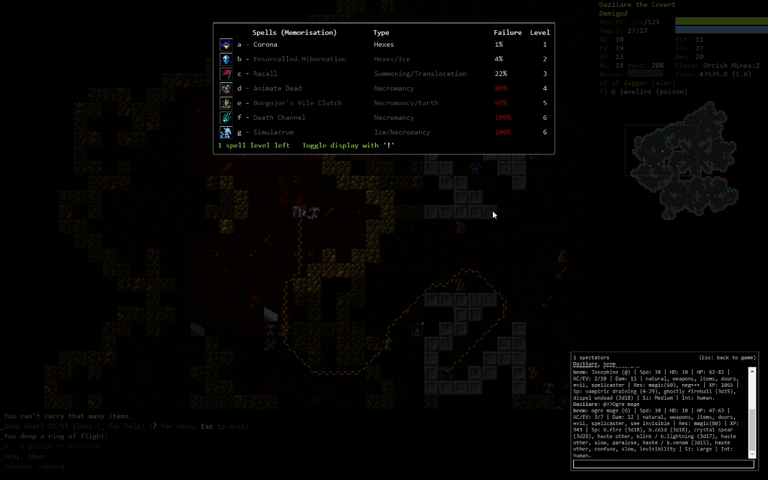
Step: Check current skill training and known spells, then choose a scroll to read
key(m)
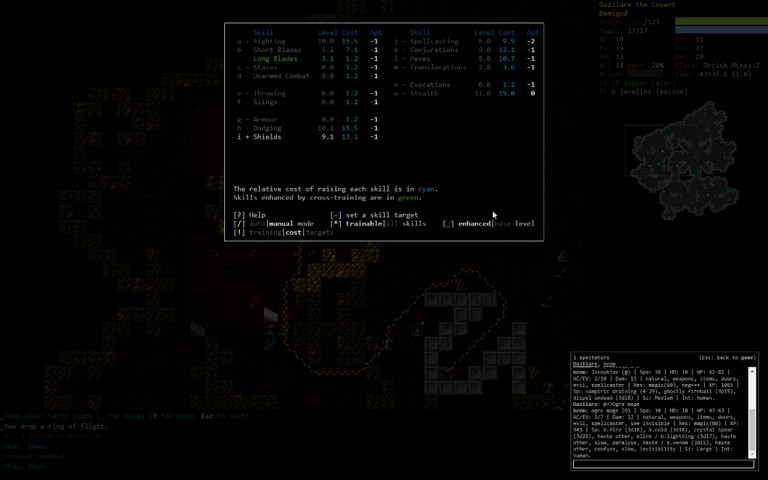
key(Escape)
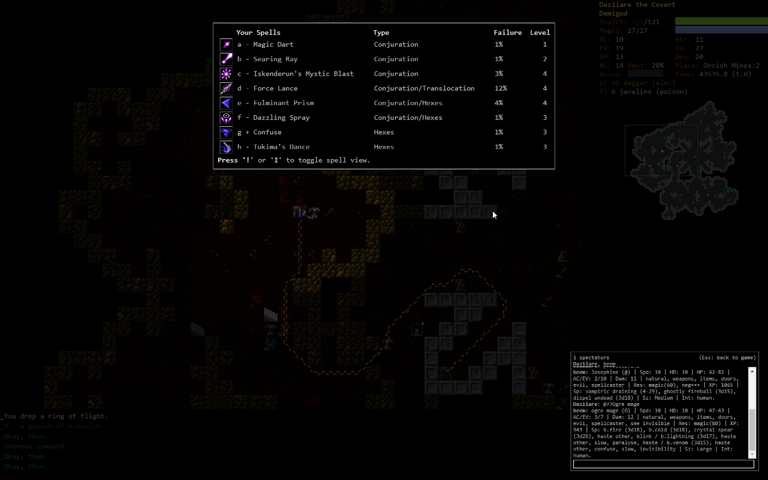
key(r)
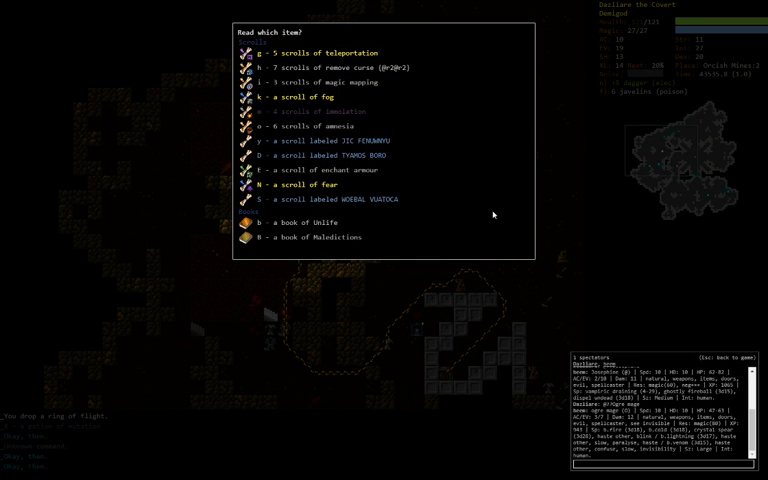
Step: Read the scroll of amnesia, forget Fulminant Prism, and return to the dungeon map
key(Escape)
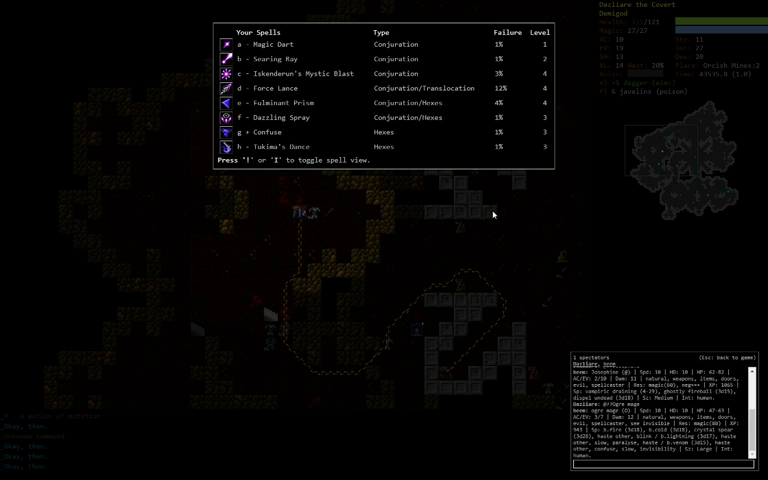
key(Escape)
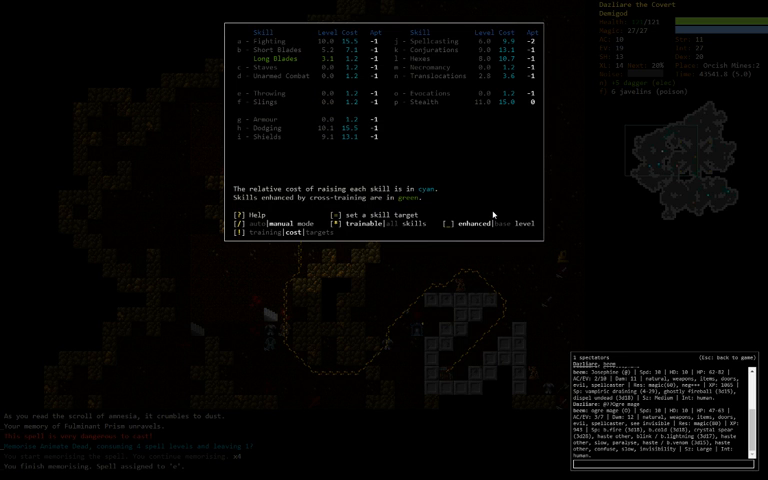
key(Escape)
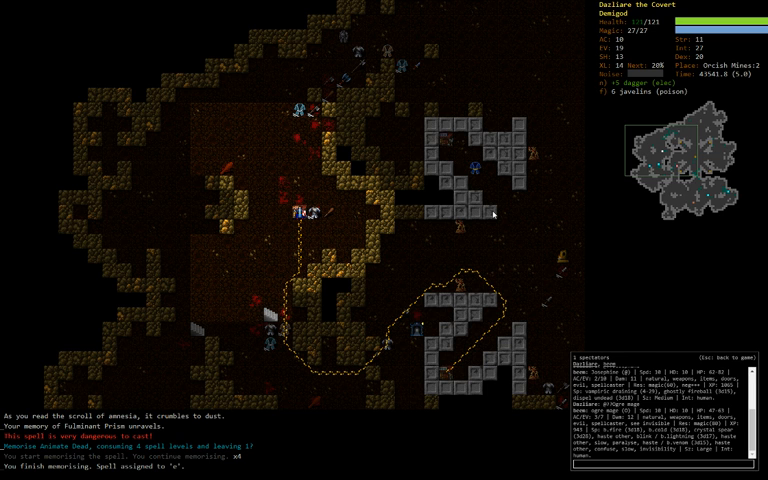